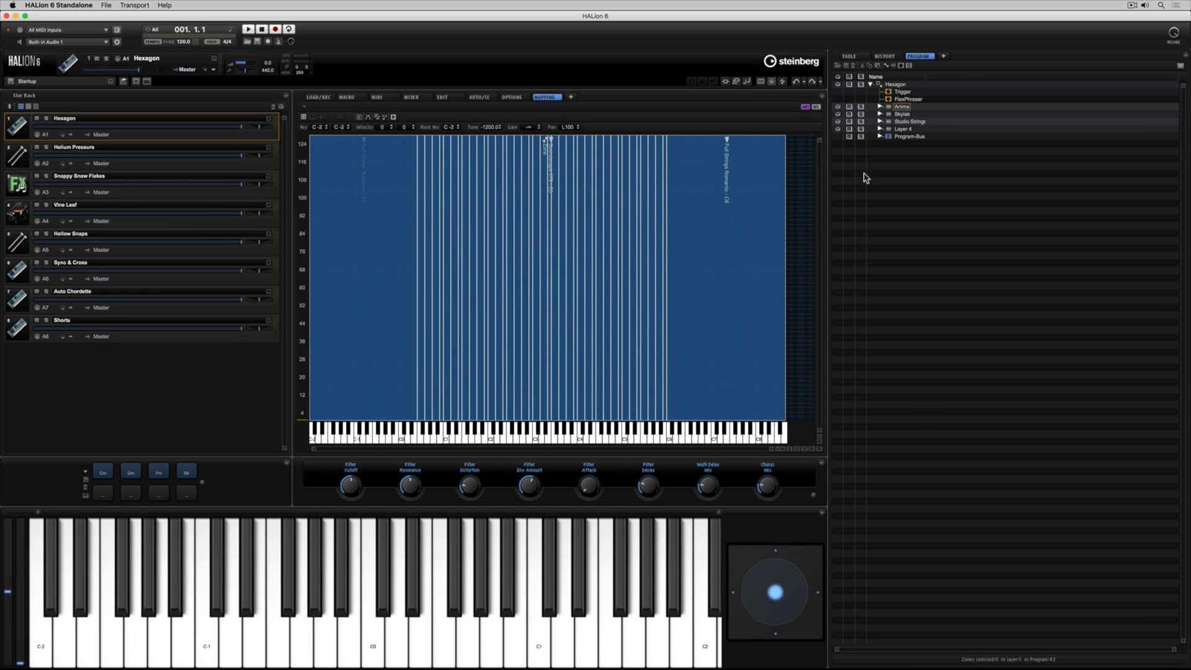
# Step: Load the Wavetable Editor + MIDI Modules window set, then return to the compact default window
pyautogui.click(881, 120)
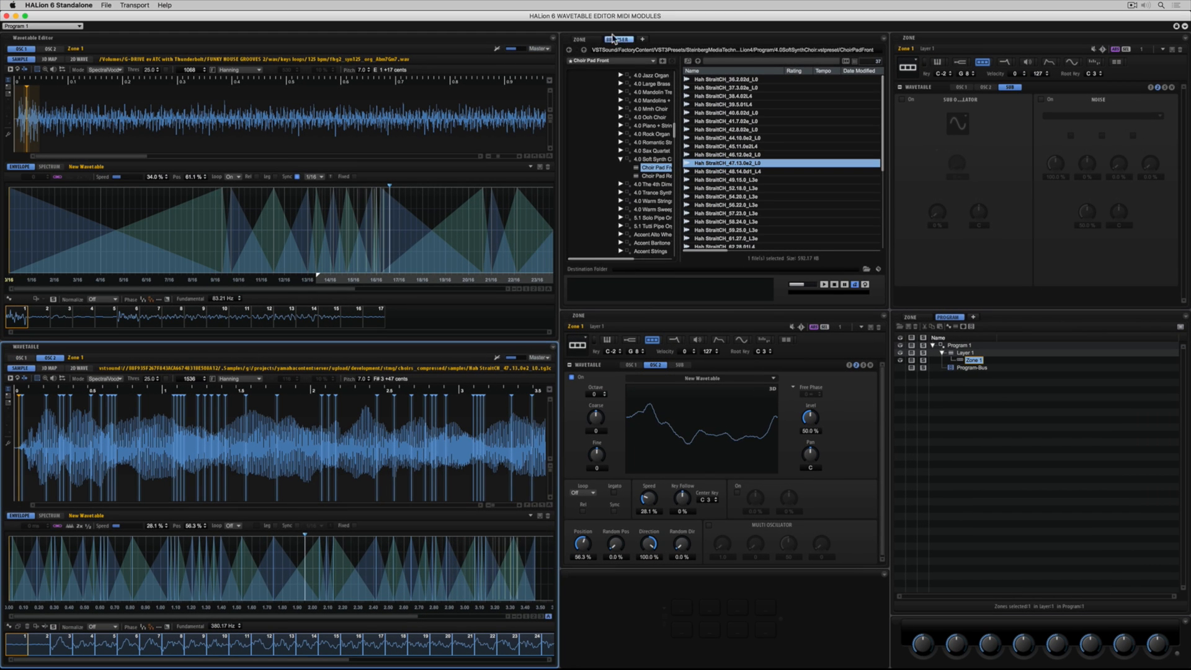
pyautogui.click(579, 39)
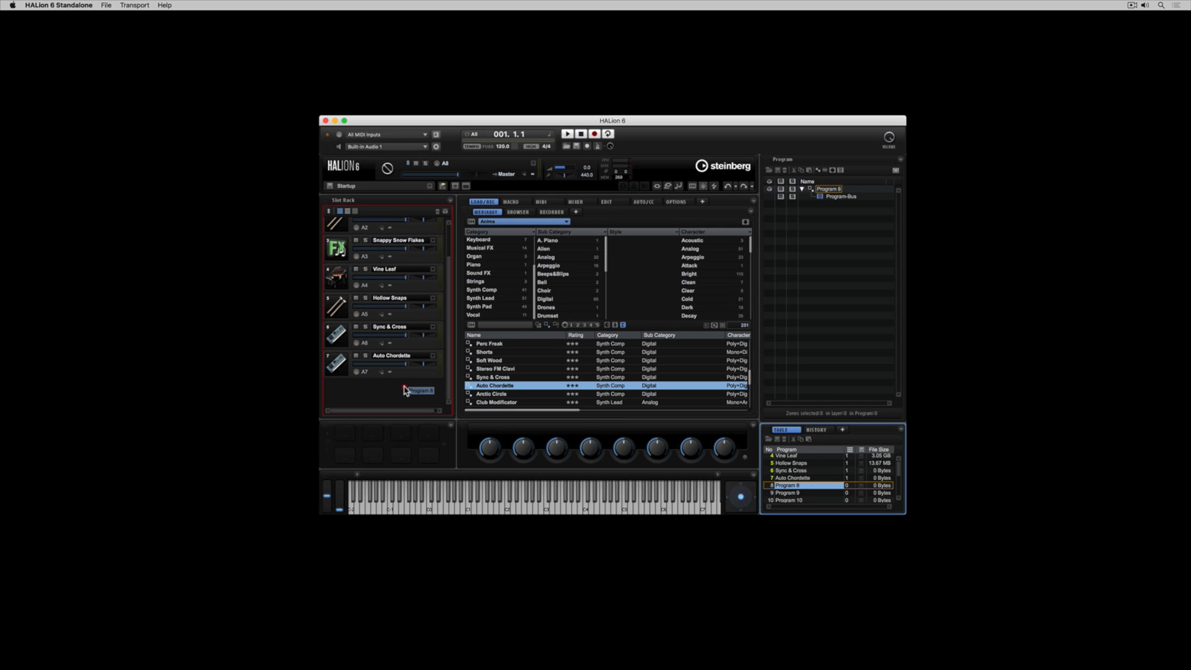
# Step: Assign empty Program 8 to slot 8, load the Shorts preset into it and show the sample recorder page
pyautogui.click(388, 391)
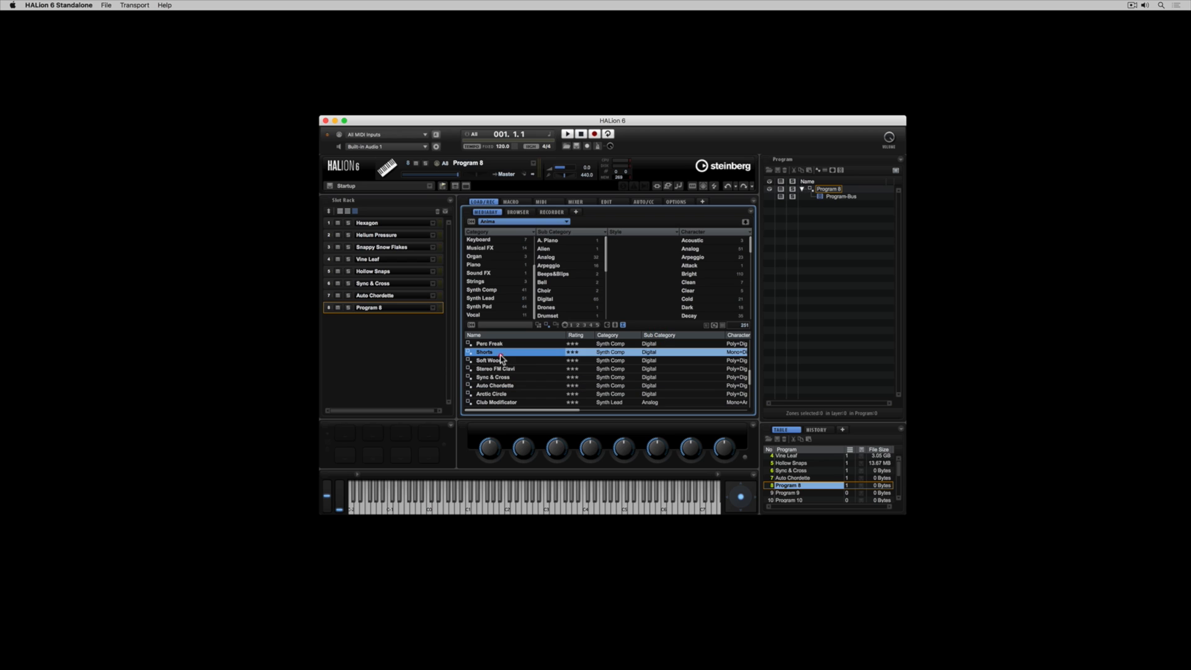
pyautogui.doubleClick(484, 351)
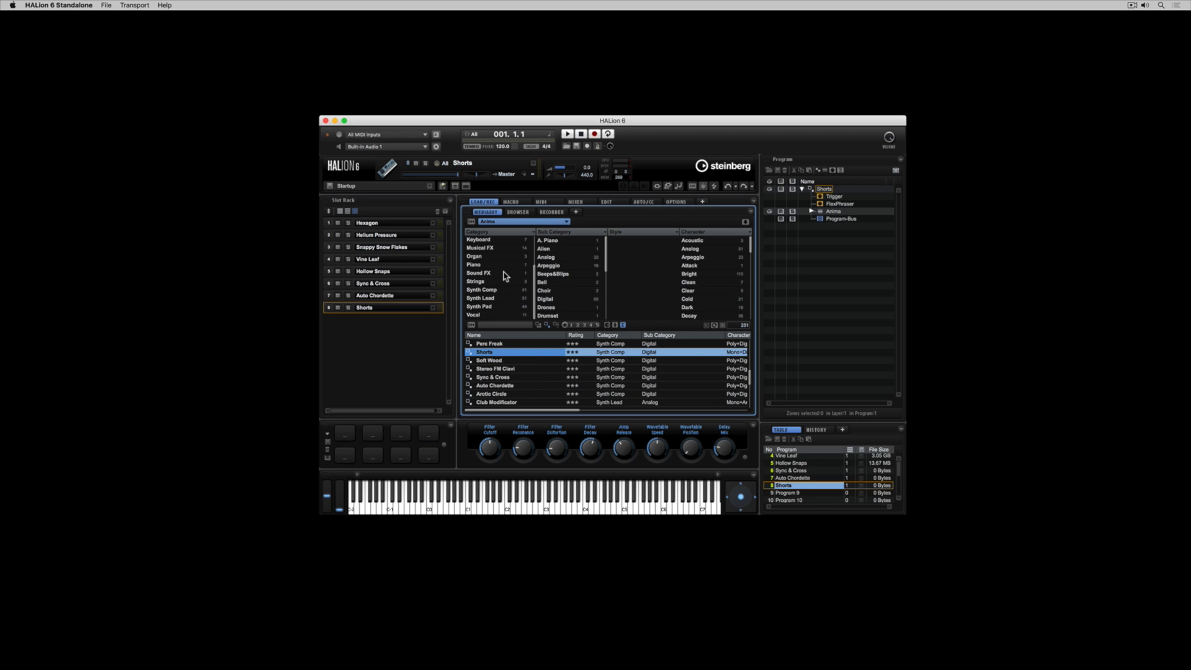
pyautogui.click(552, 212)
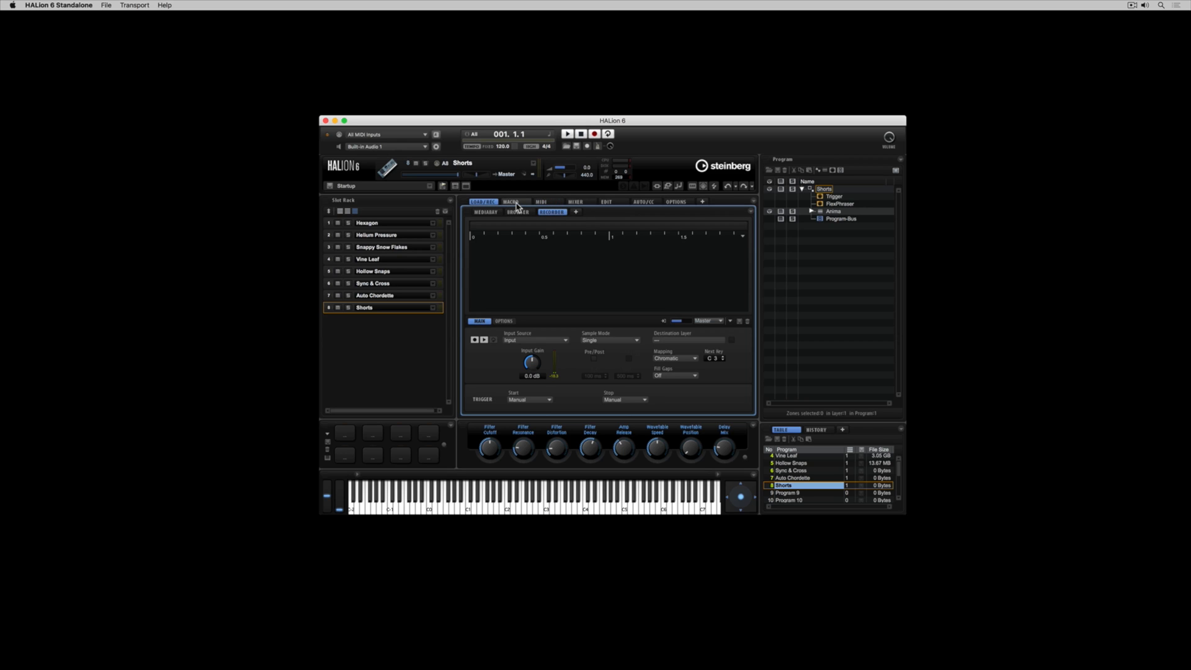
# Step: View the Shorts macro page and the Anima modulation matrix
pyautogui.click(512, 201)
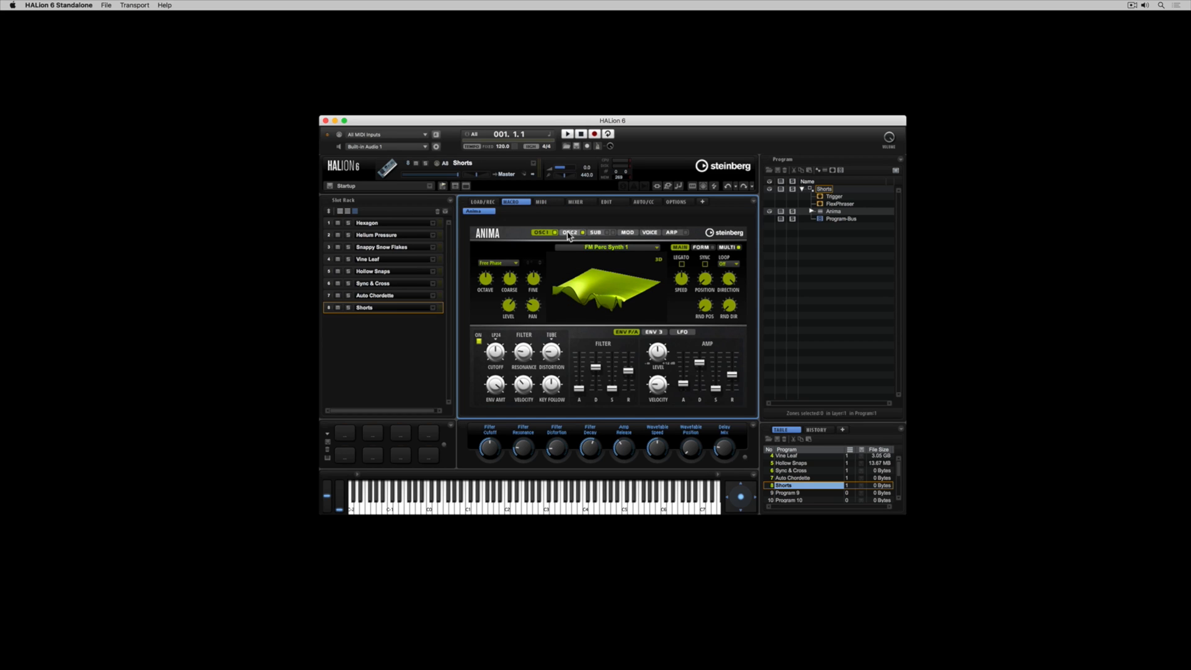
pyautogui.click(628, 232)
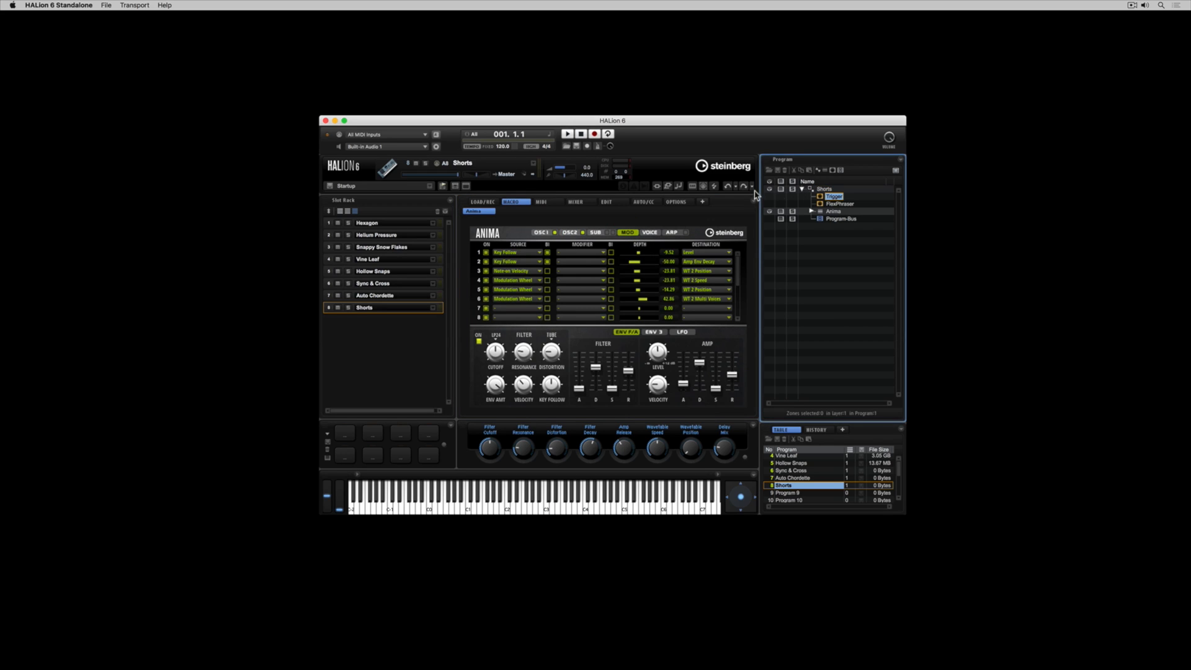
# Step: Expand the Anima layer in the program tree, check LFO B and select the Anima zone for editing
pyautogui.click(608, 201)
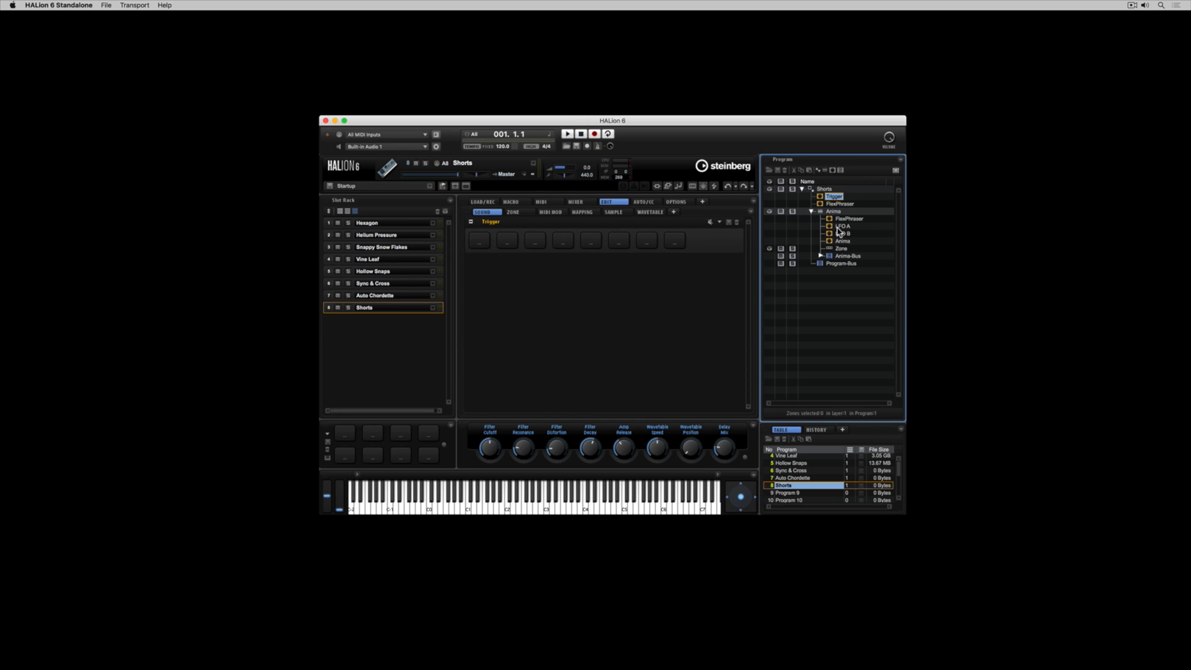
pyautogui.click(842, 234)
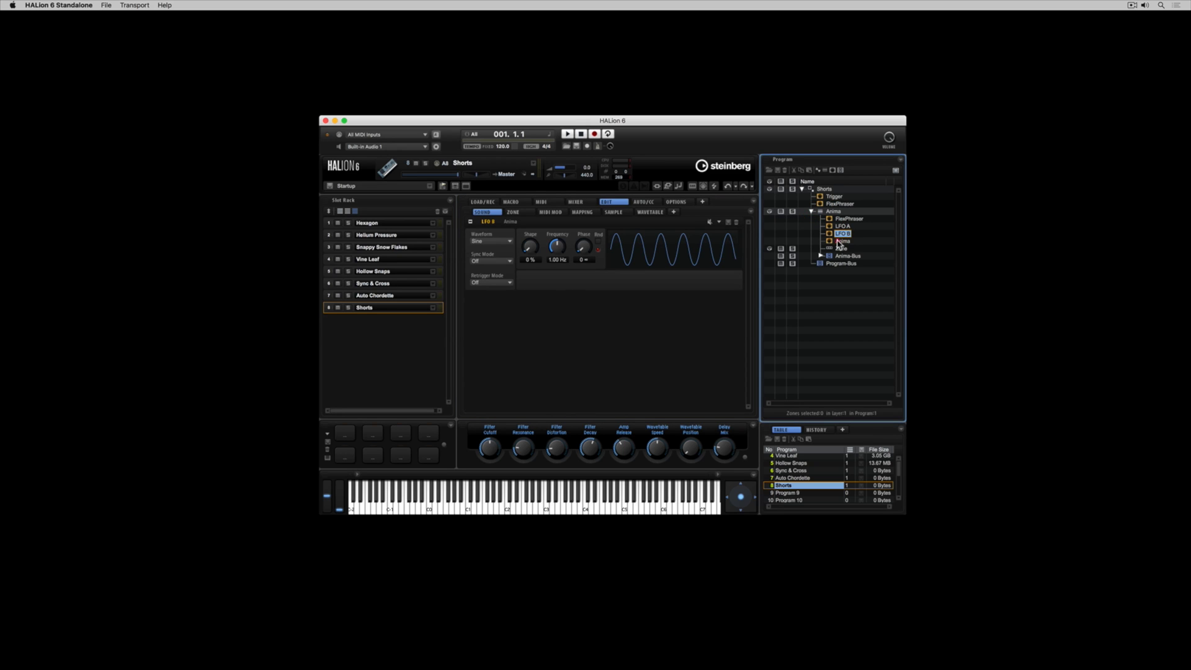
pyautogui.click(841, 248)
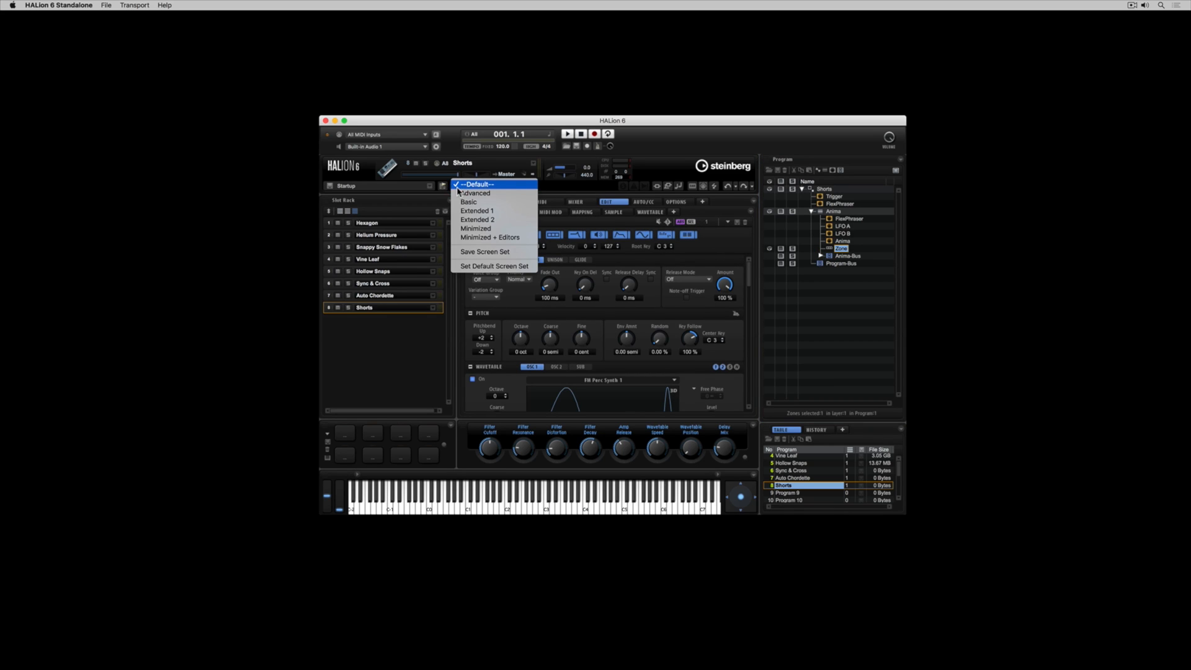
# Step: Switch the screen set to Minimized, then Basic, then Extended 2
pyautogui.click(476, 228)
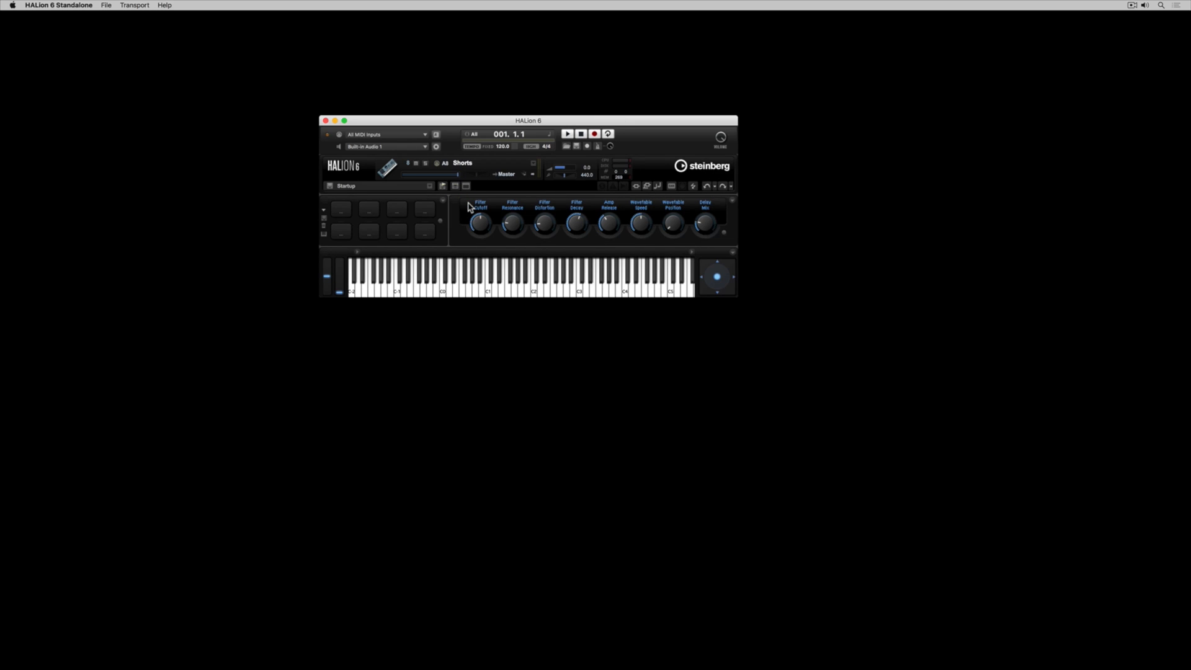
pyautogui.click(465, 186)
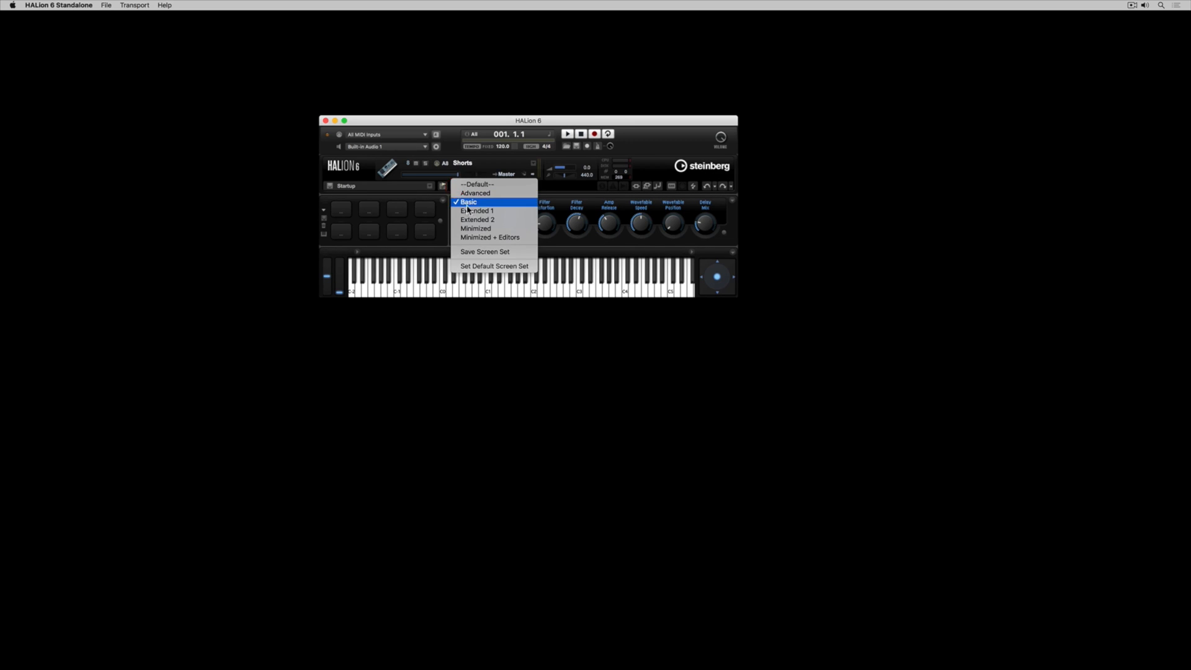
pyautogui.click(478, 211)
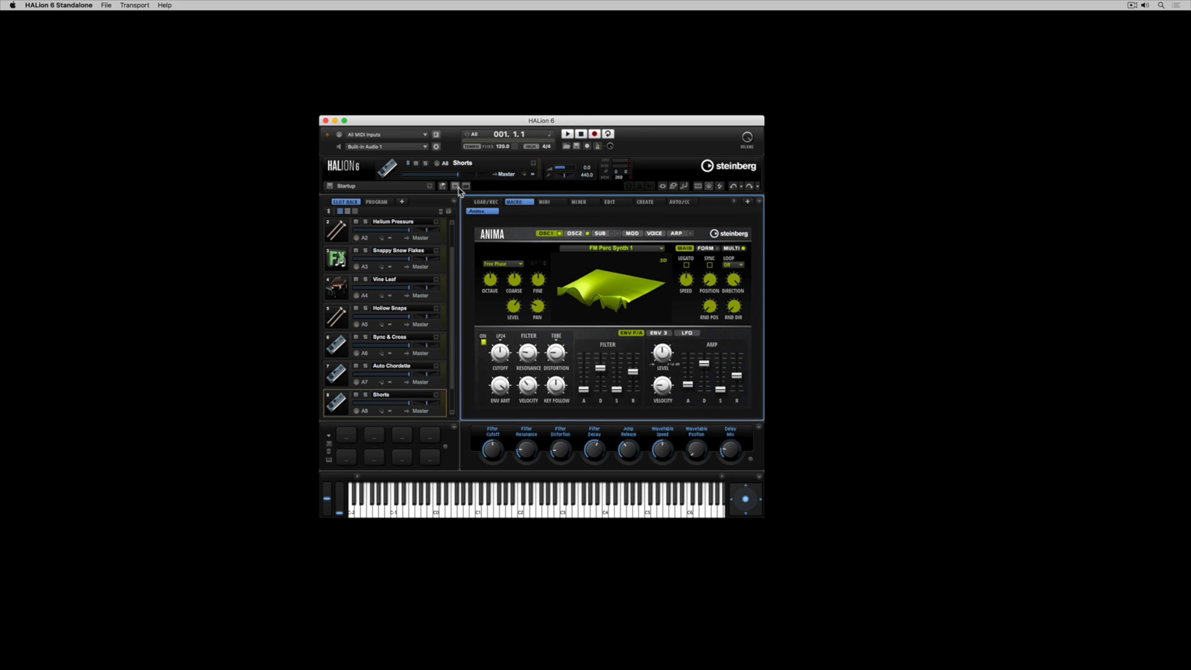
pyautogui.click(454, 186)
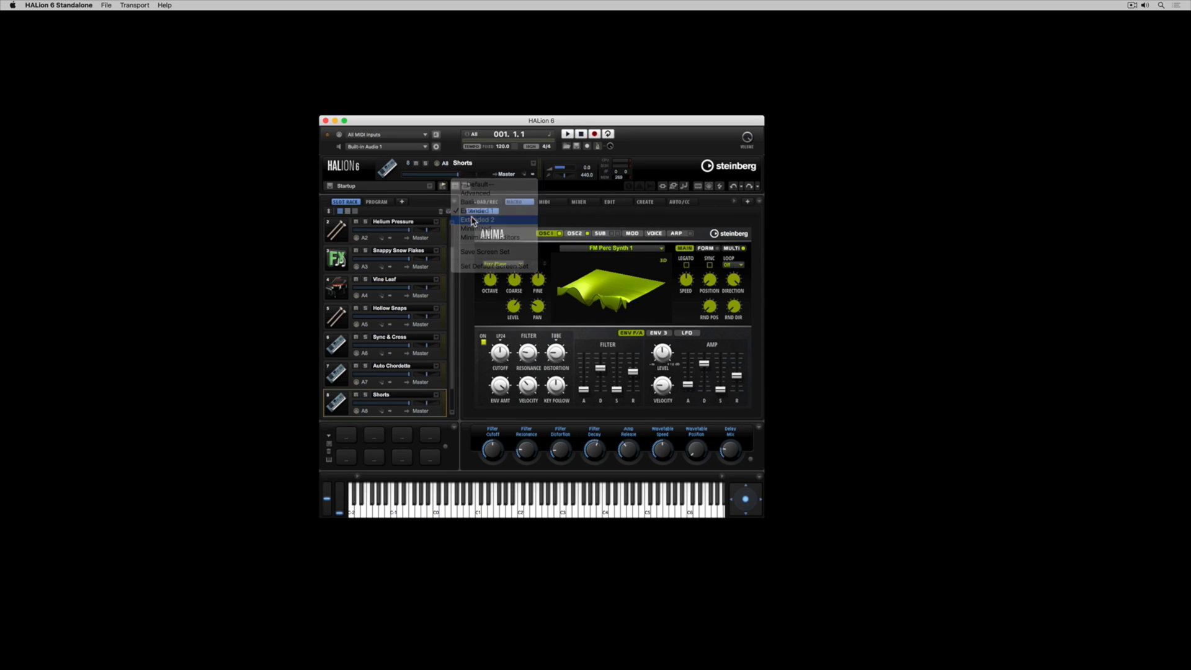
pyautogui.click(479, 220)
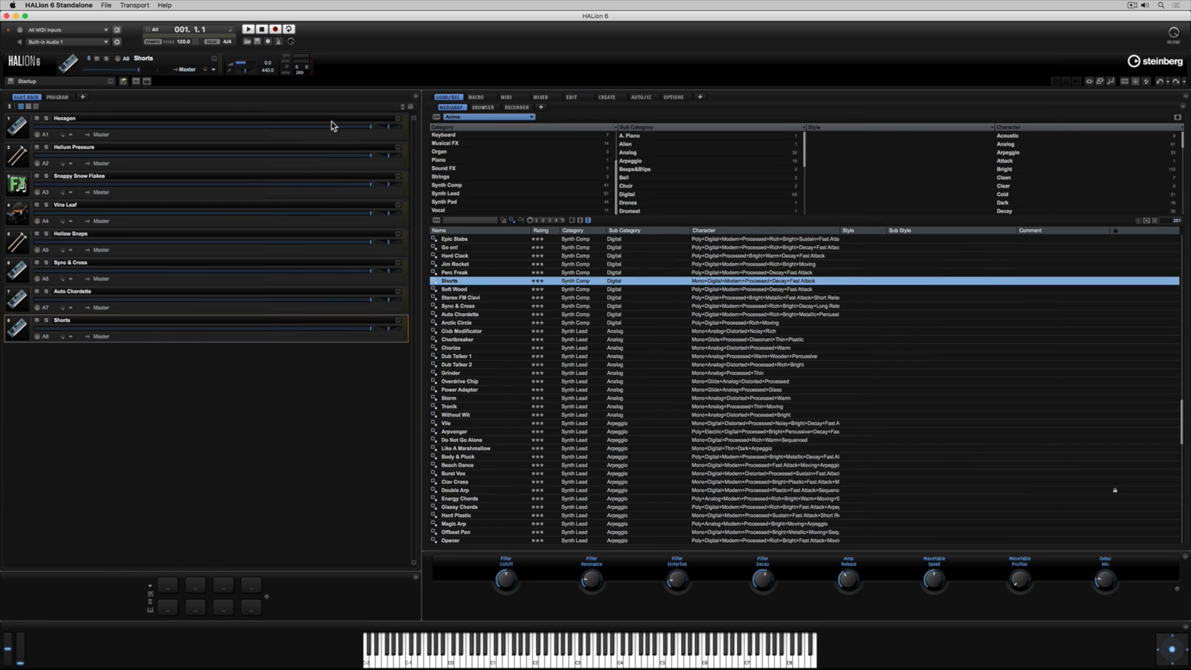
pyautogui.moveTo(414, 139)
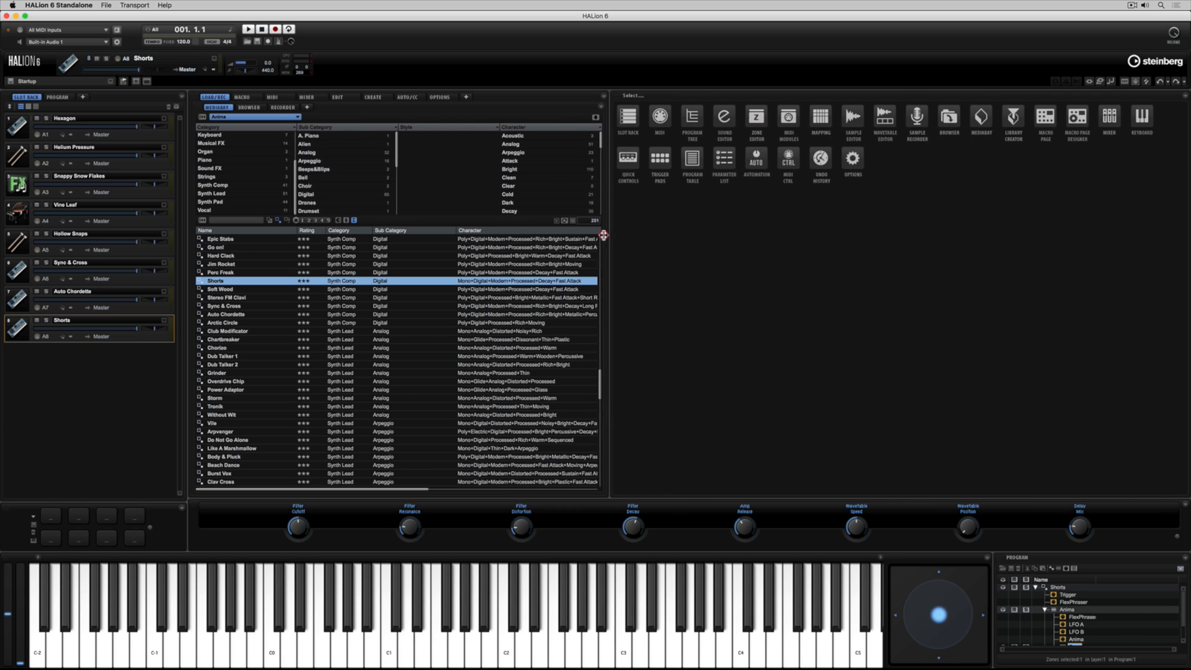
# Step: Show the wavetable as a 3D map in the left panel and load the Sound Editor into the right panel
pyautogui.click(339, 97)
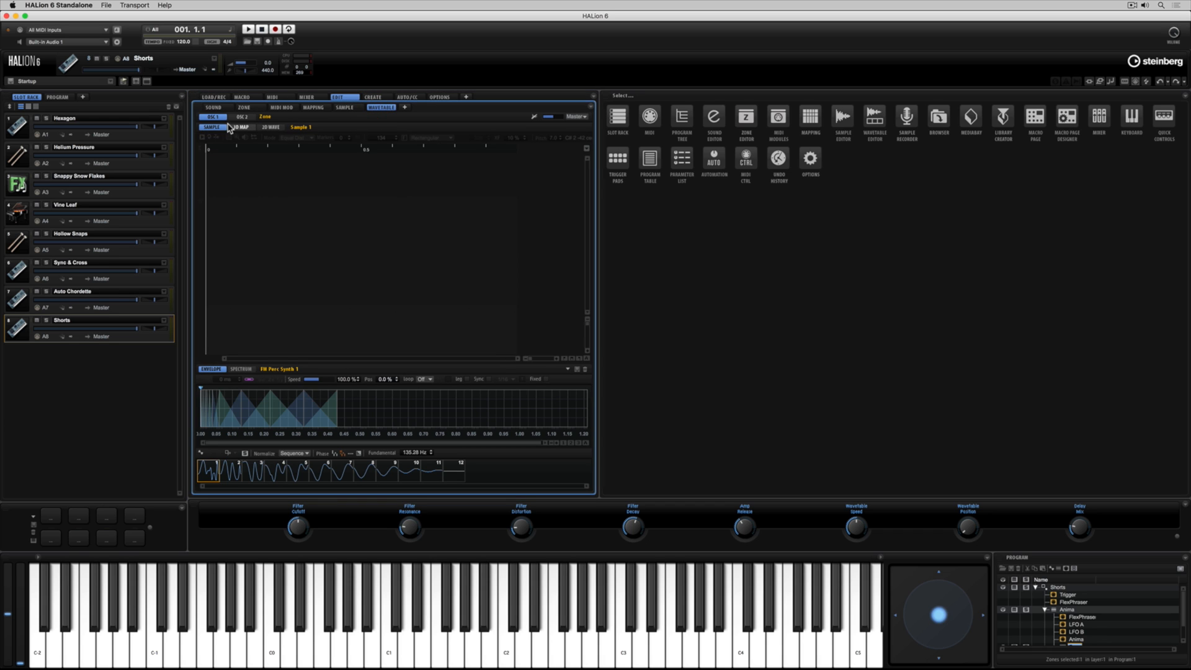
pyautogui.click(245, 127)
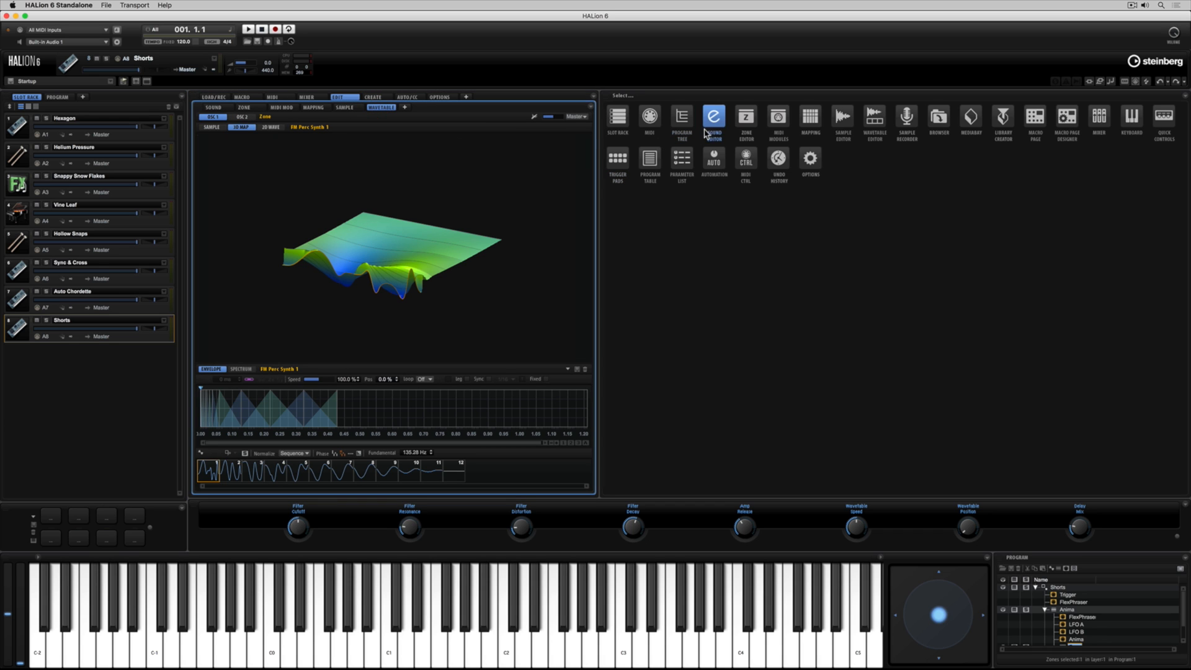
pyautogui.click(746, 118)
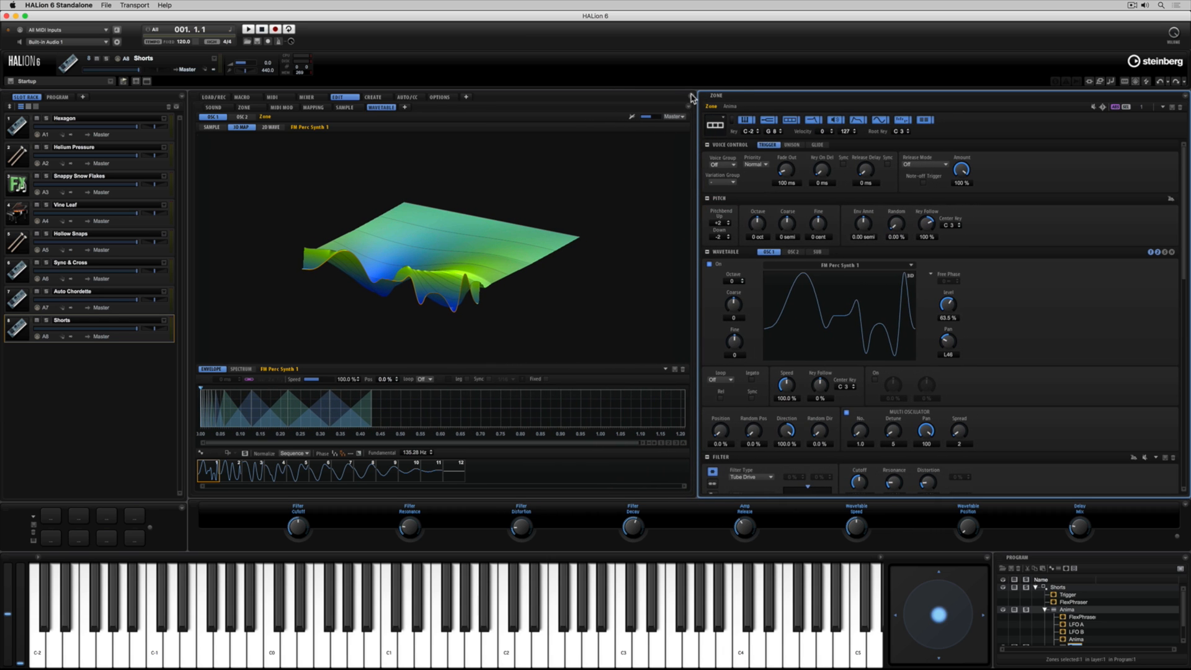
pyautogui.rightClick(690, 97)
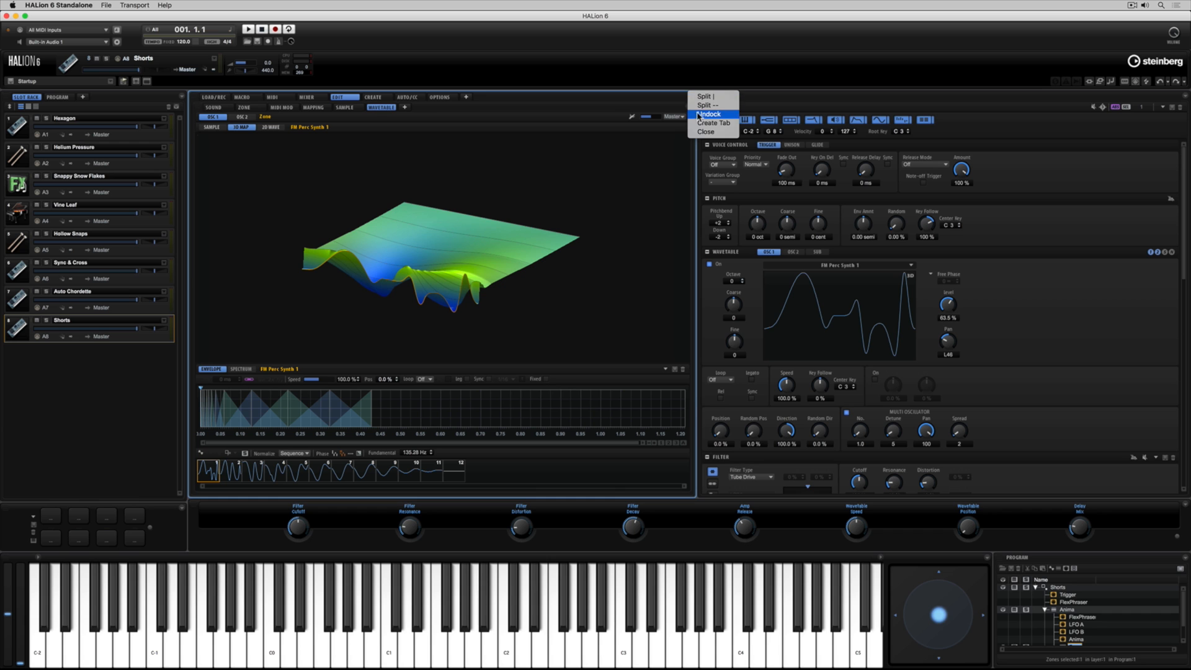
pyautogui.click(708, 114)
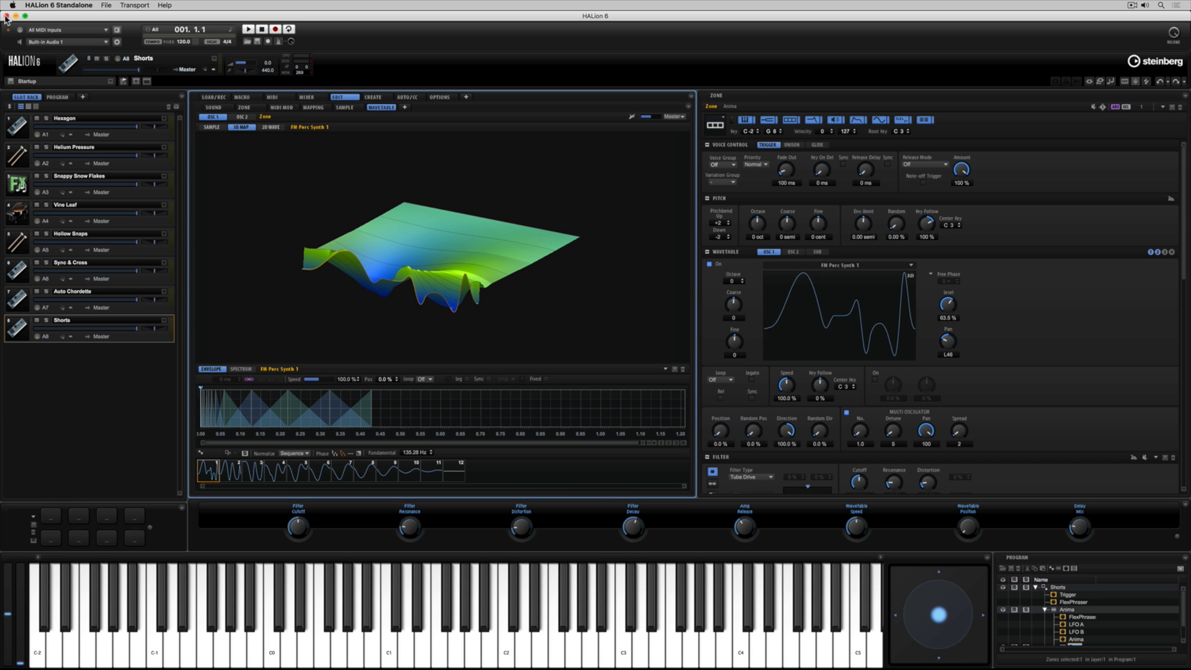
pyautogui.moveTo(137, 80)
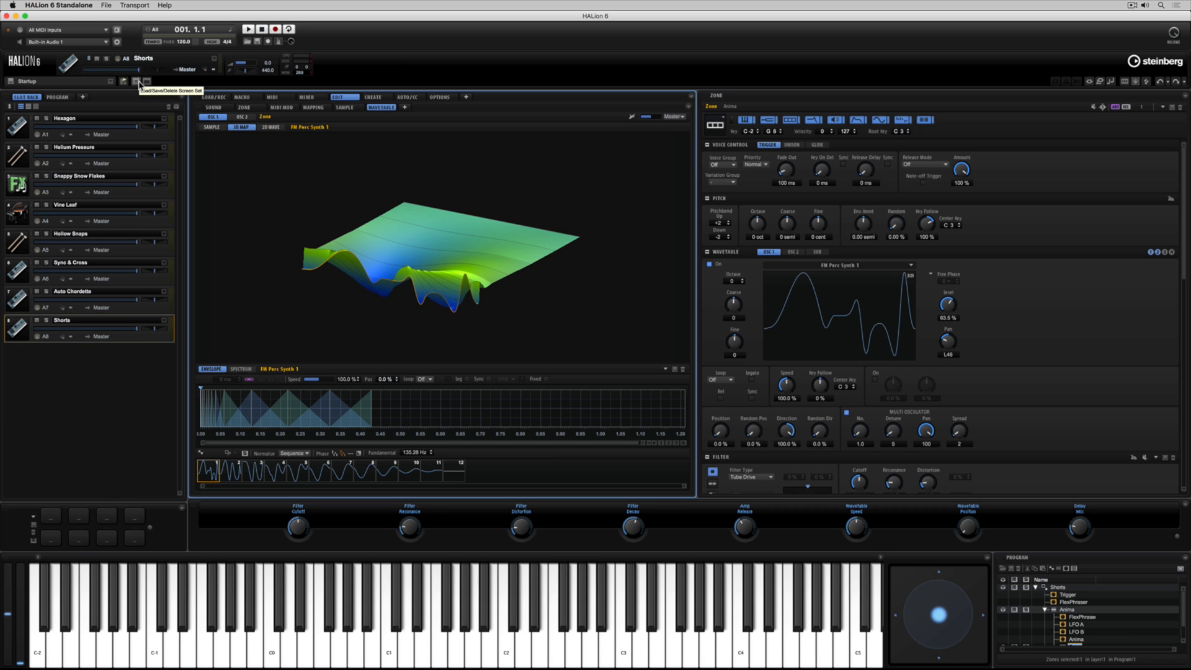
# Step: Open the saved Wavetable + Browser window set, show Zone settings in its right pane and maximize it
pyautogui.click(137, 82)
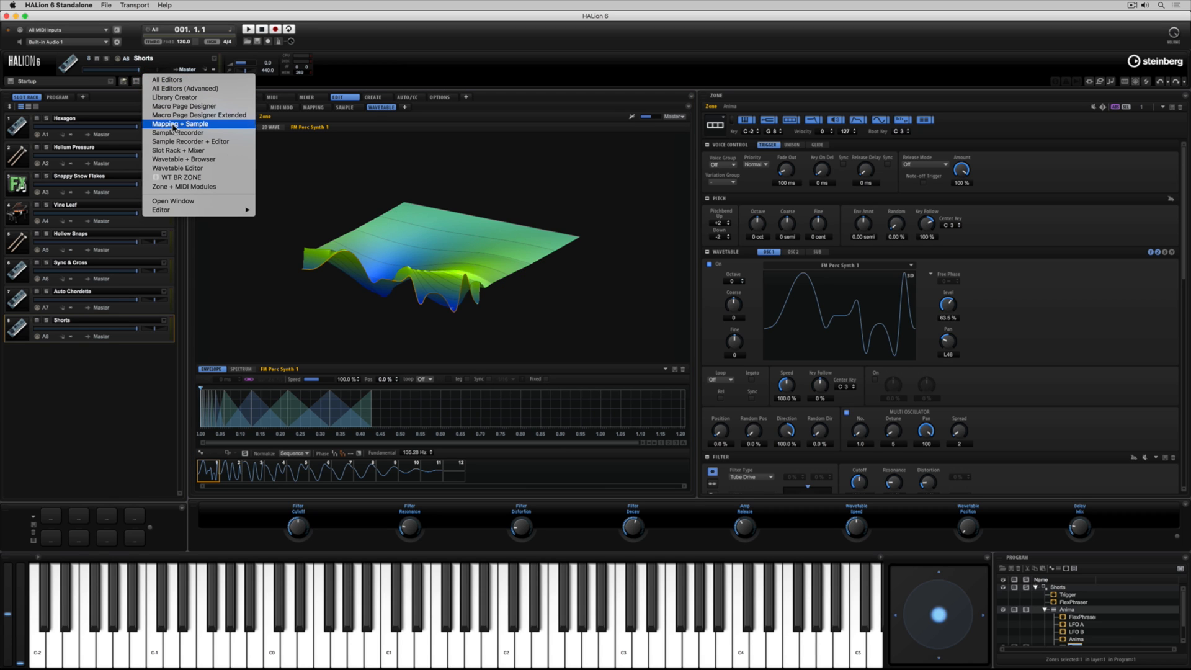
pyautogui.click(182, 159)
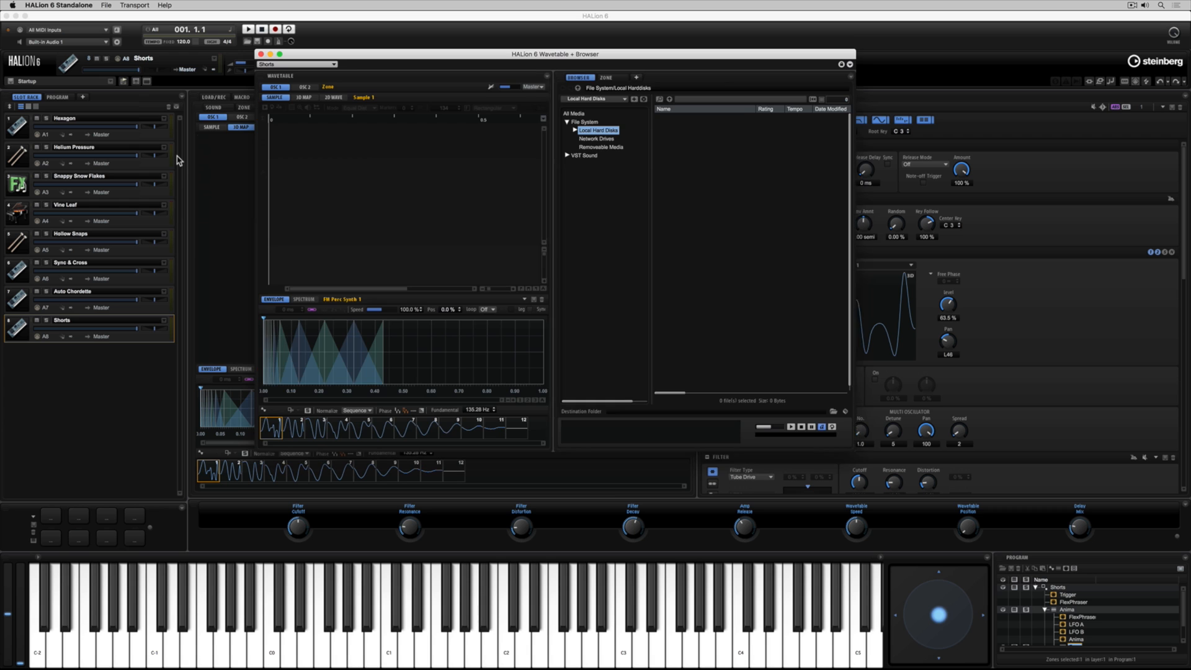
pyautogui.click(597, 130)
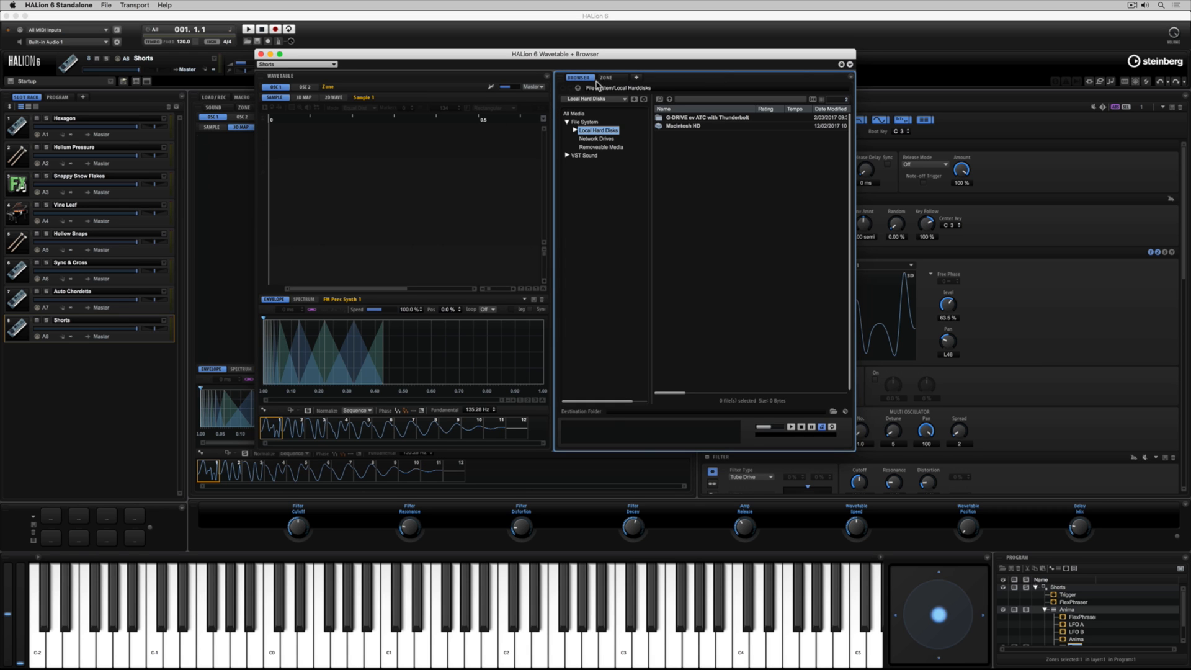
pyautogui.click(605, 77)
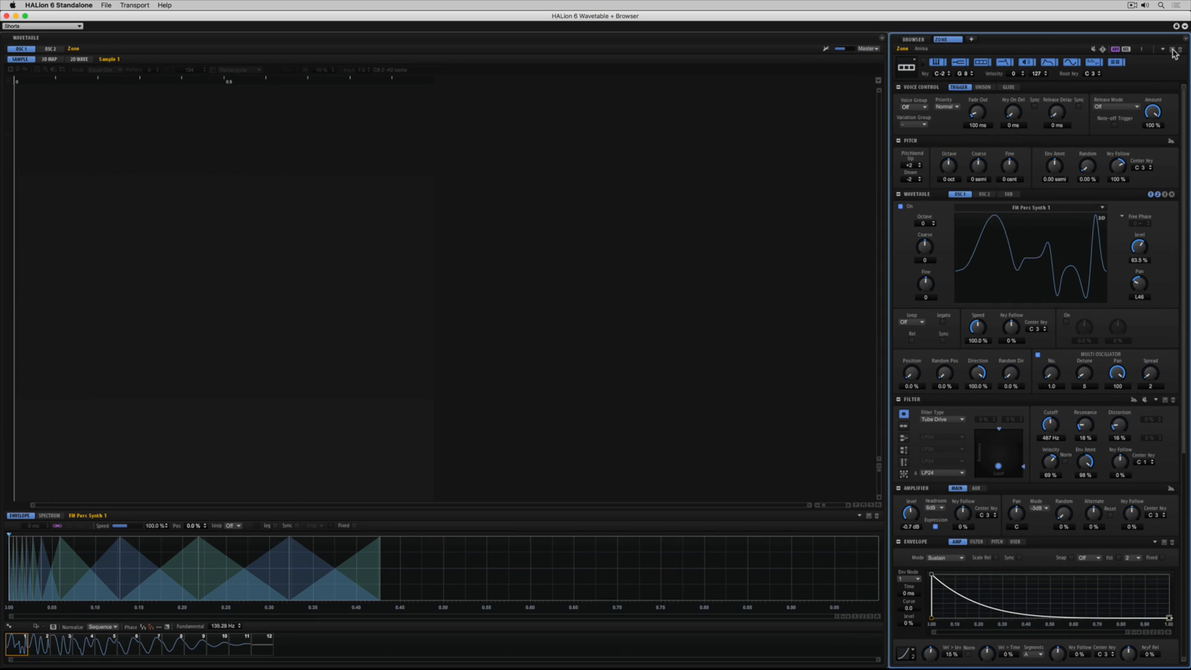
# Step: Split the zone pane to add a program tree area and switch the wavetable view to 3D Map
pyautogui.click(1163, 48)
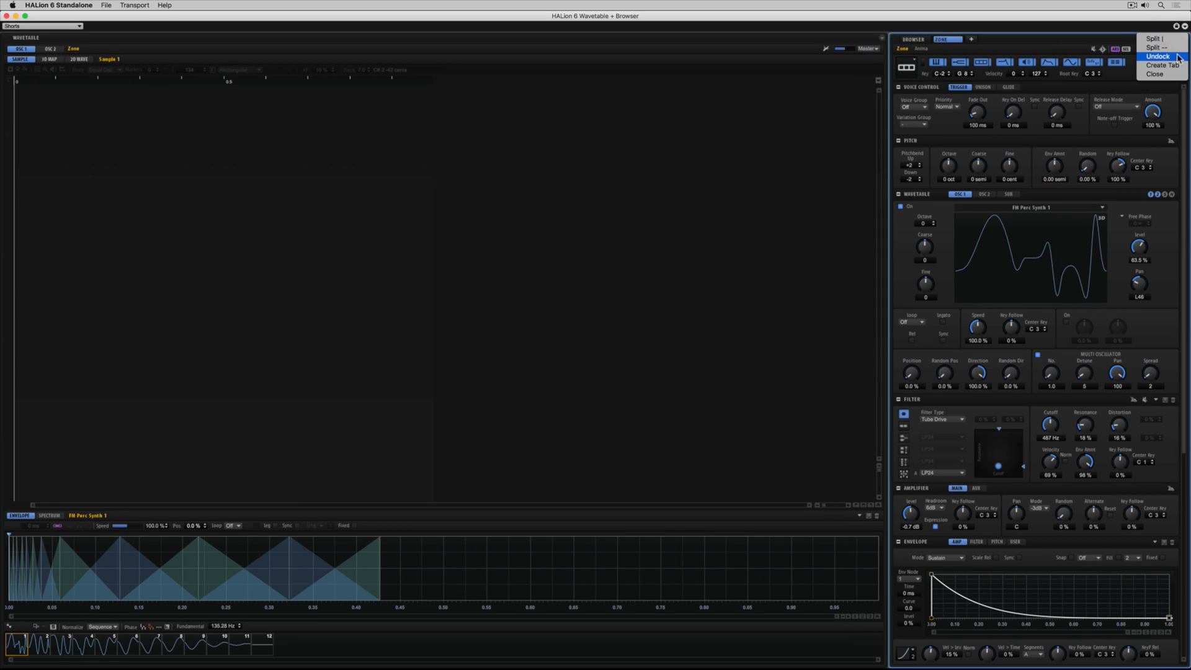
pyautogui.click(1156, 56)
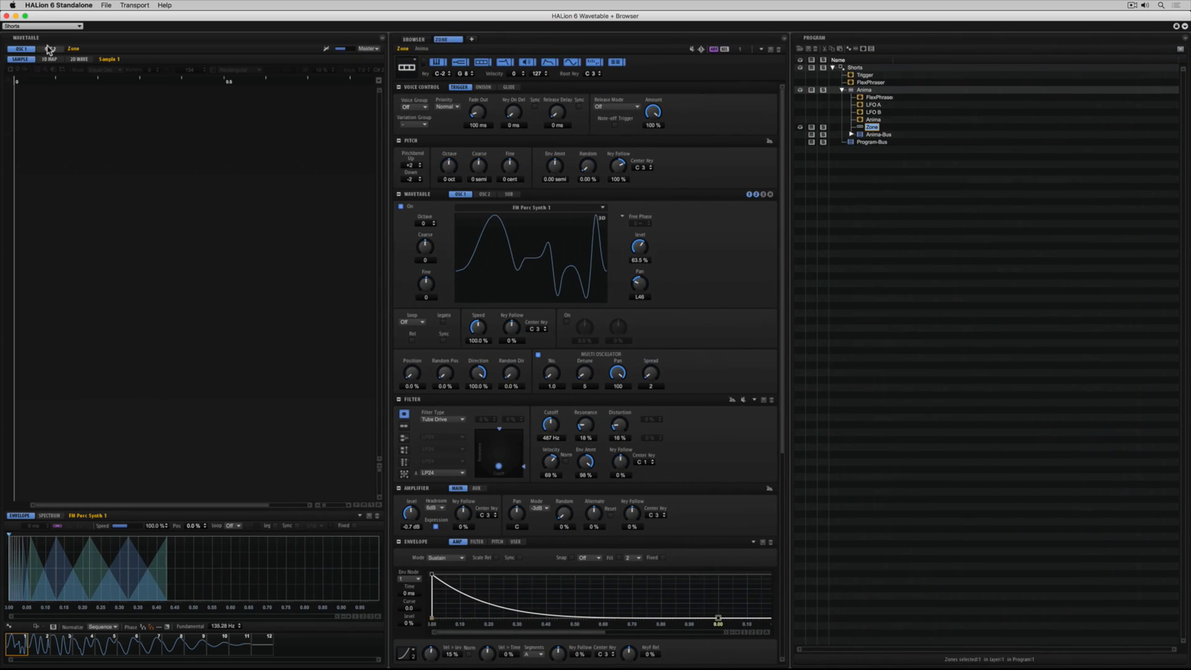
pyautogui.click(50, 60)
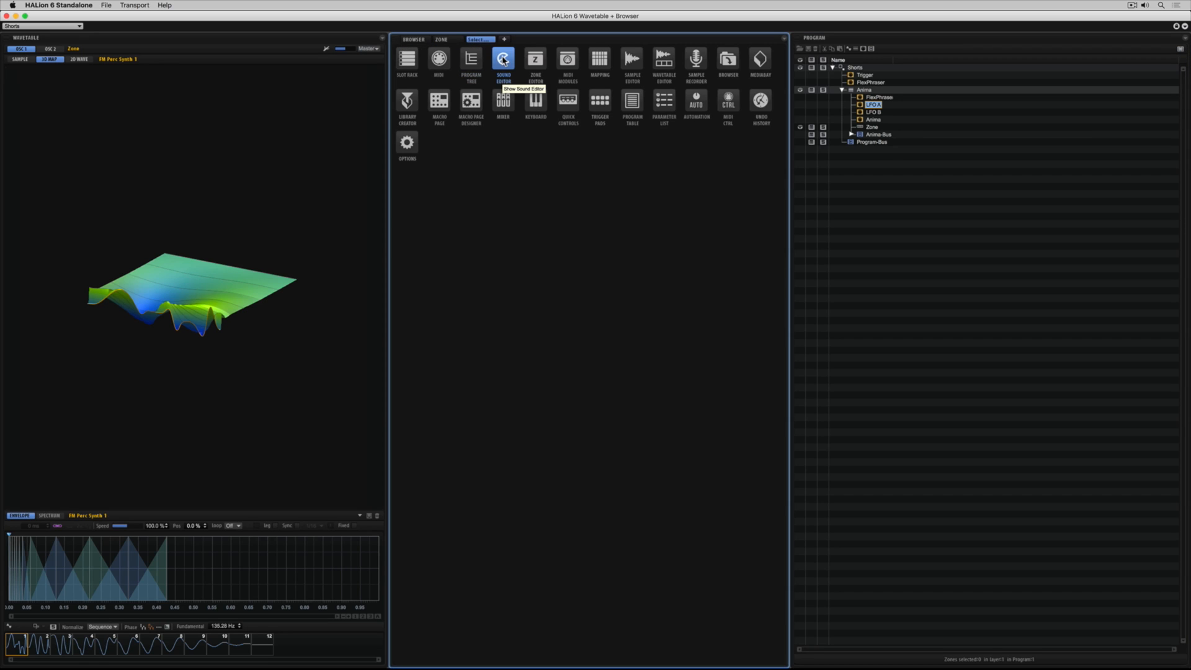
# Step: Add a Sound Editor tab and select the Anima zone in the tree so it shows the zone settings
pyautogui.click(503, 60)
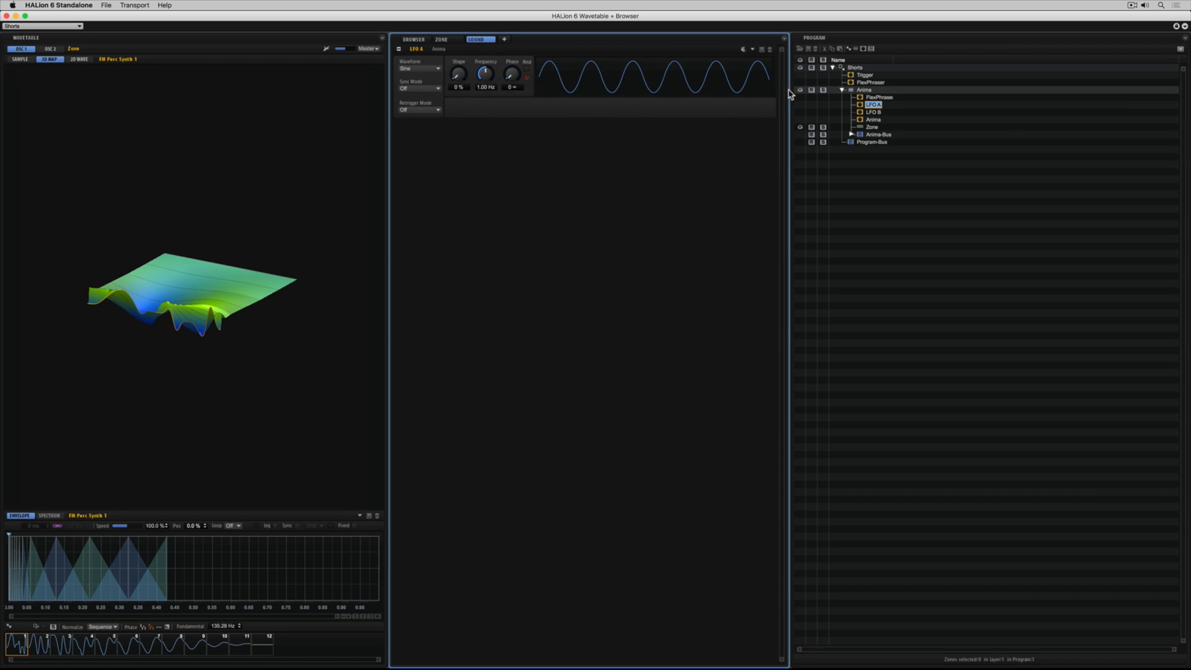
pyautogui.click(873, 111)
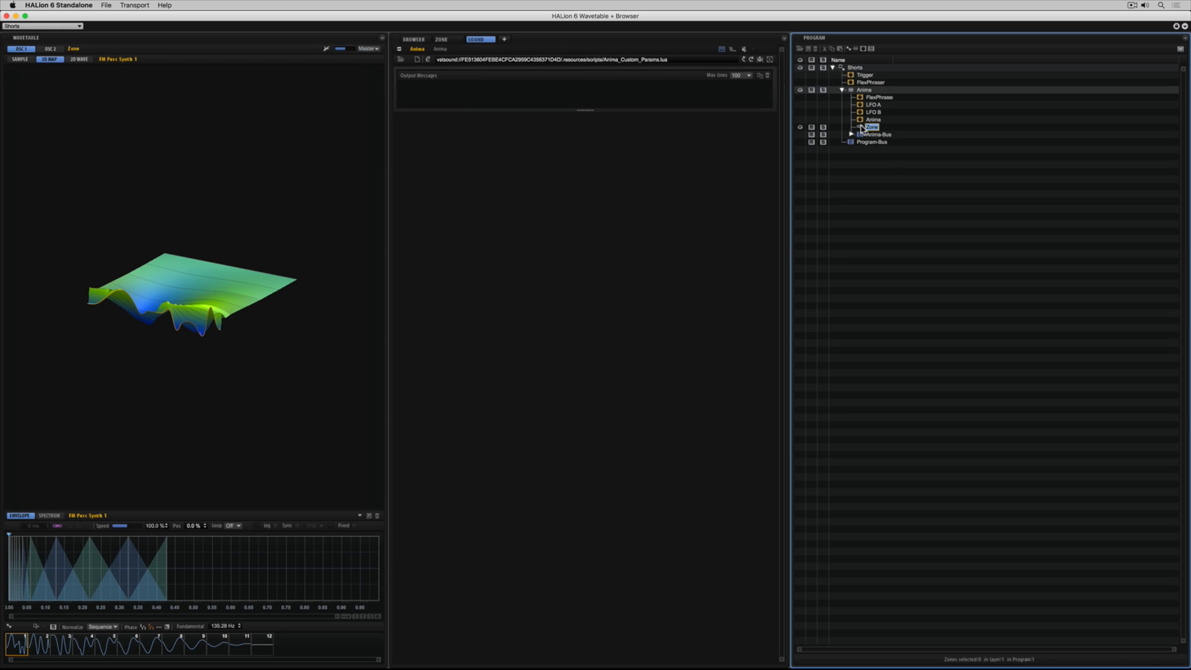
pyautogui.click(871, 126)
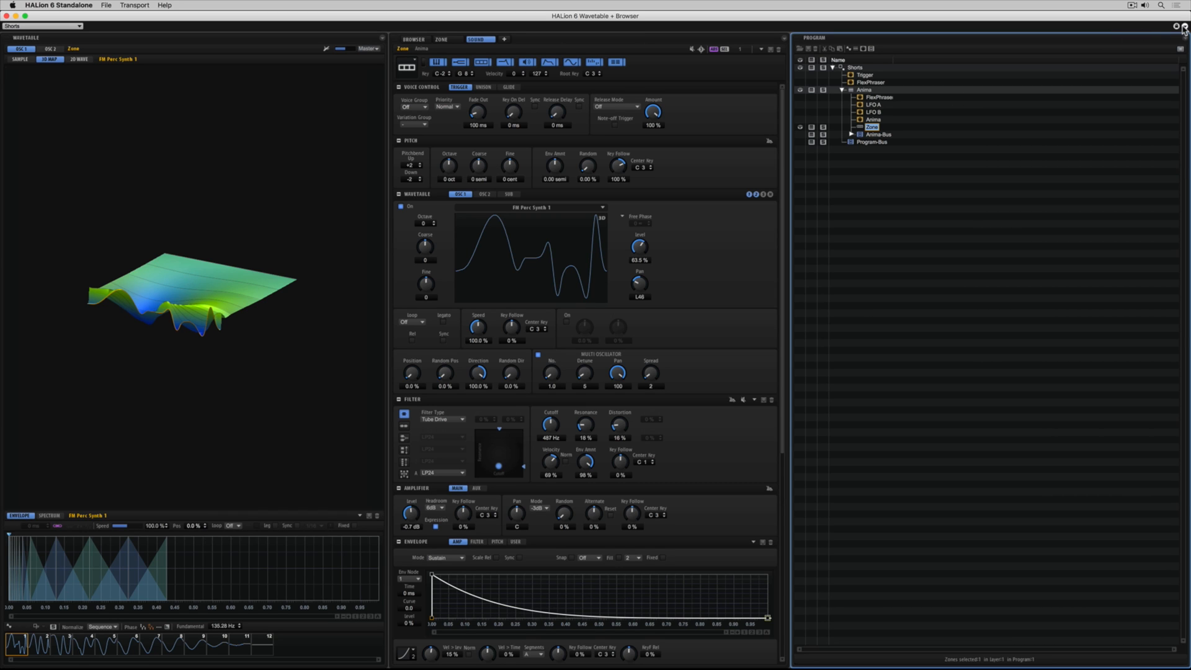
# Step: Save the current three-pane layout as a new named window set preset
pyautogui.click(1183, 26)
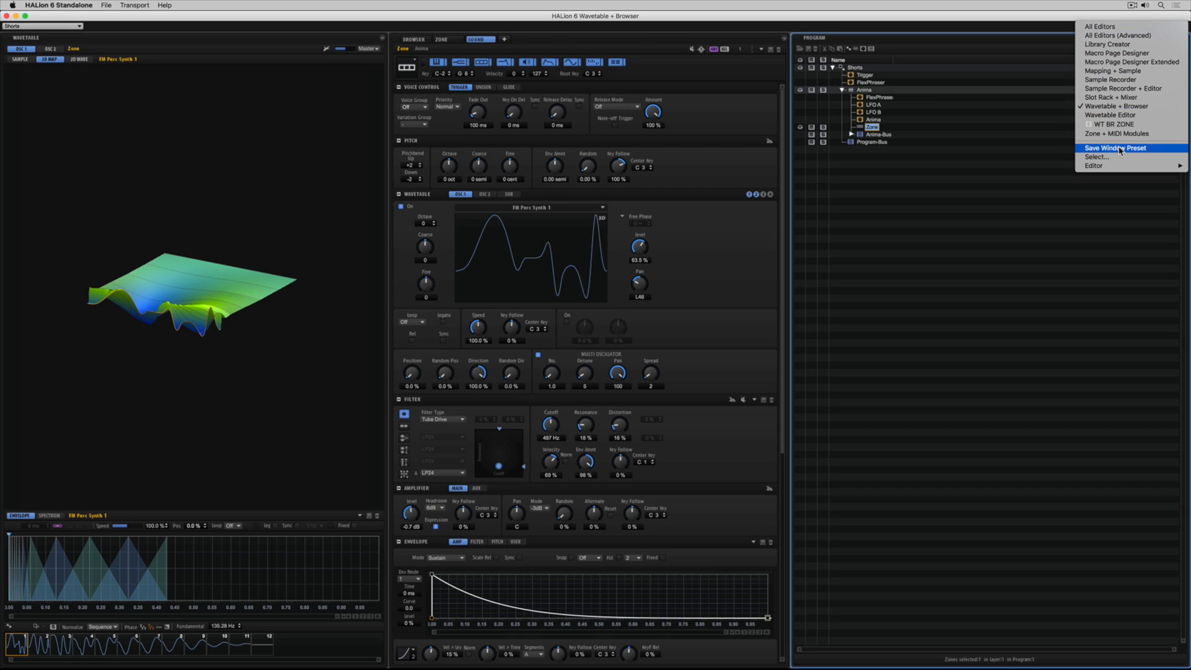
pyautogui.click(1114, 147)
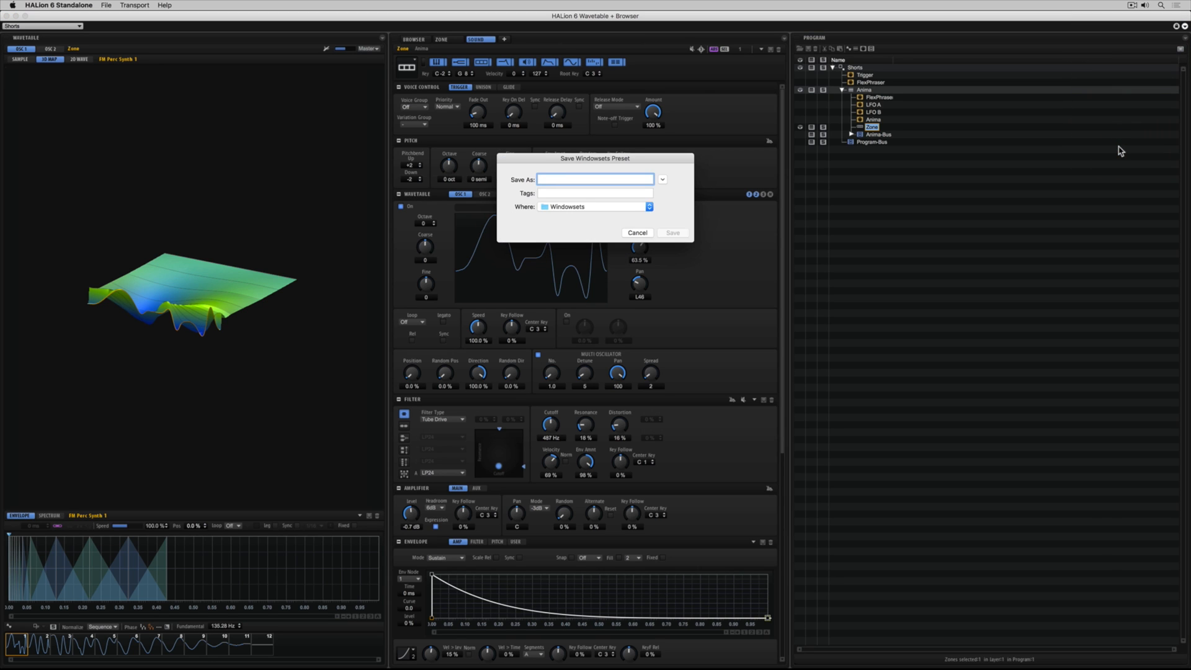
pyautogui.click(637, 232)
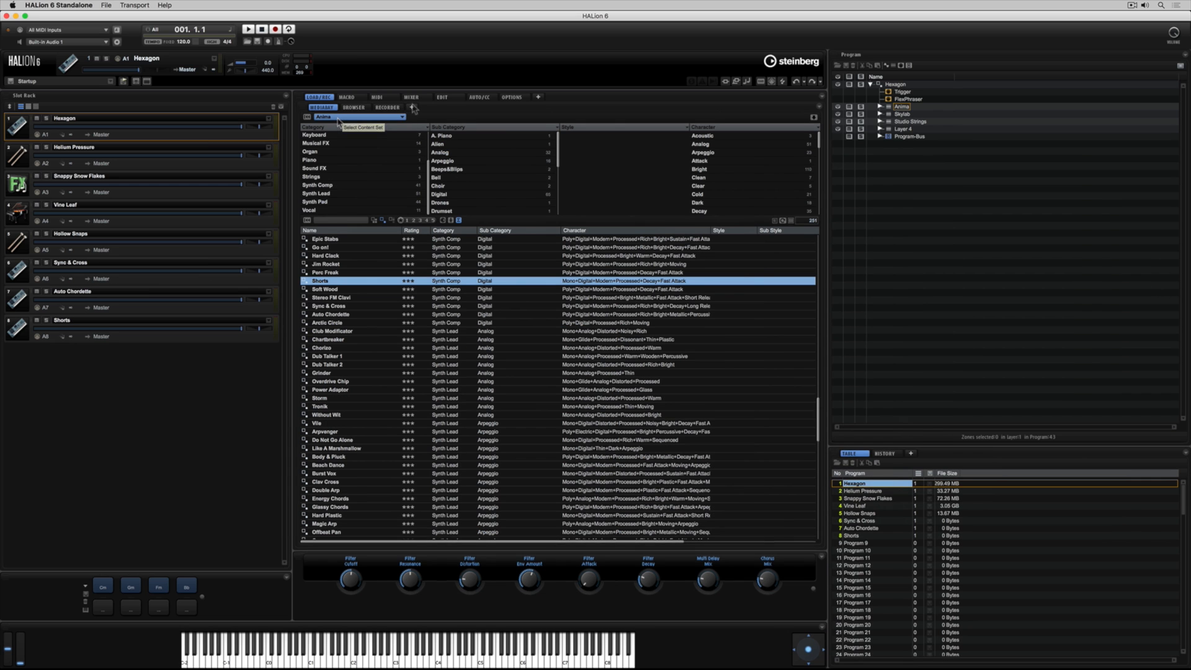
# Step: Add a Zone Editor tab and a top-level Mapping tab, then dock the program tree with Table/History
pyautogui.click(422, 107)
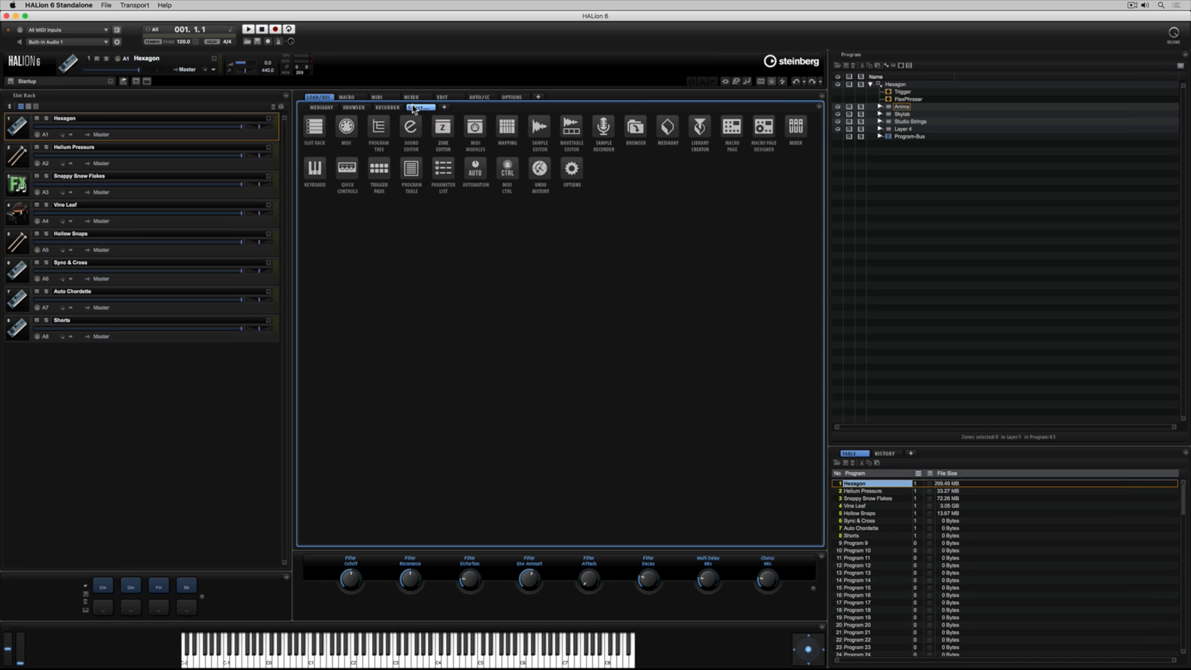
pyautogui.click(420, 107)
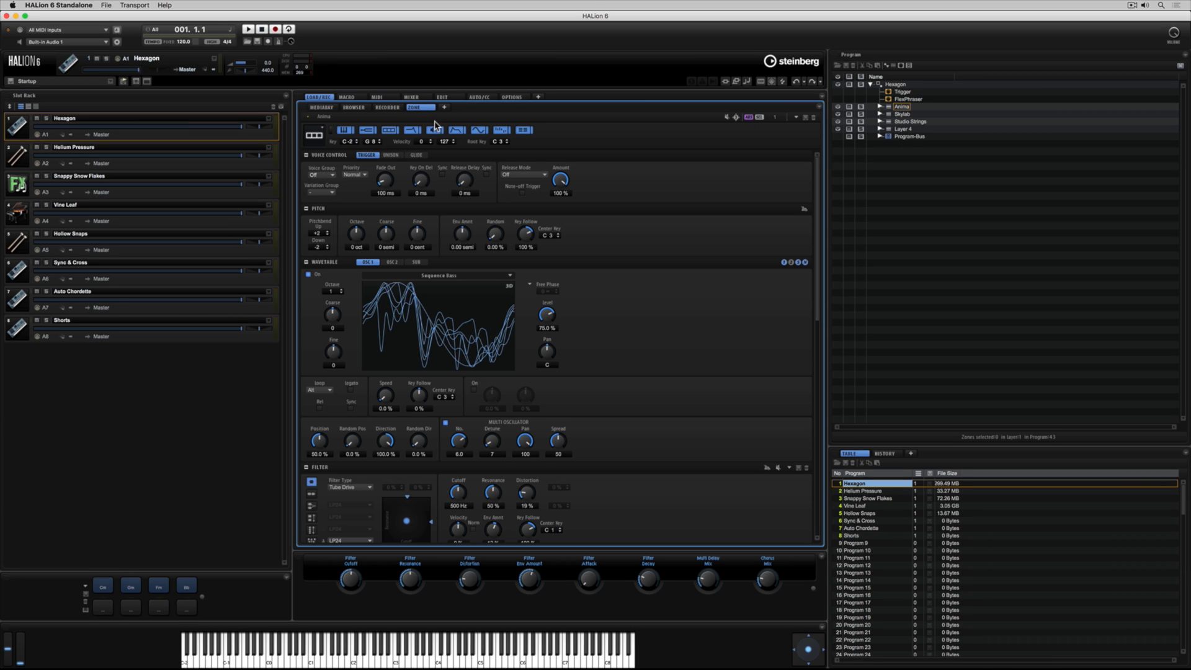
pyautogui.click(513, 96)
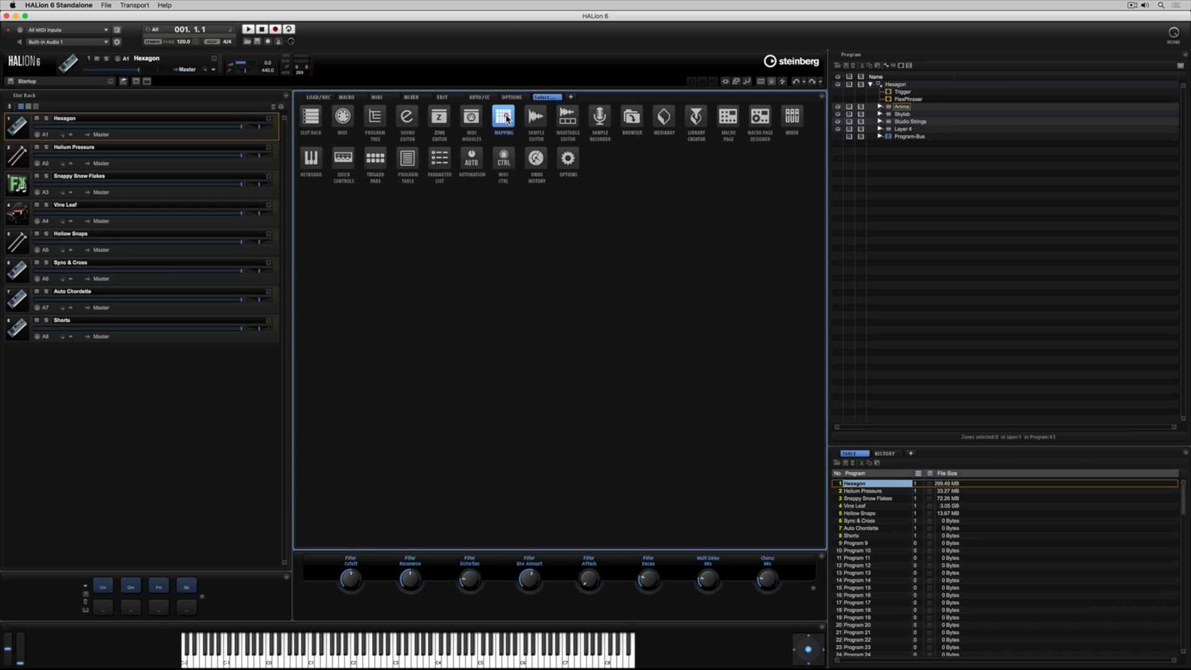
pyautogui.click(503, 118)
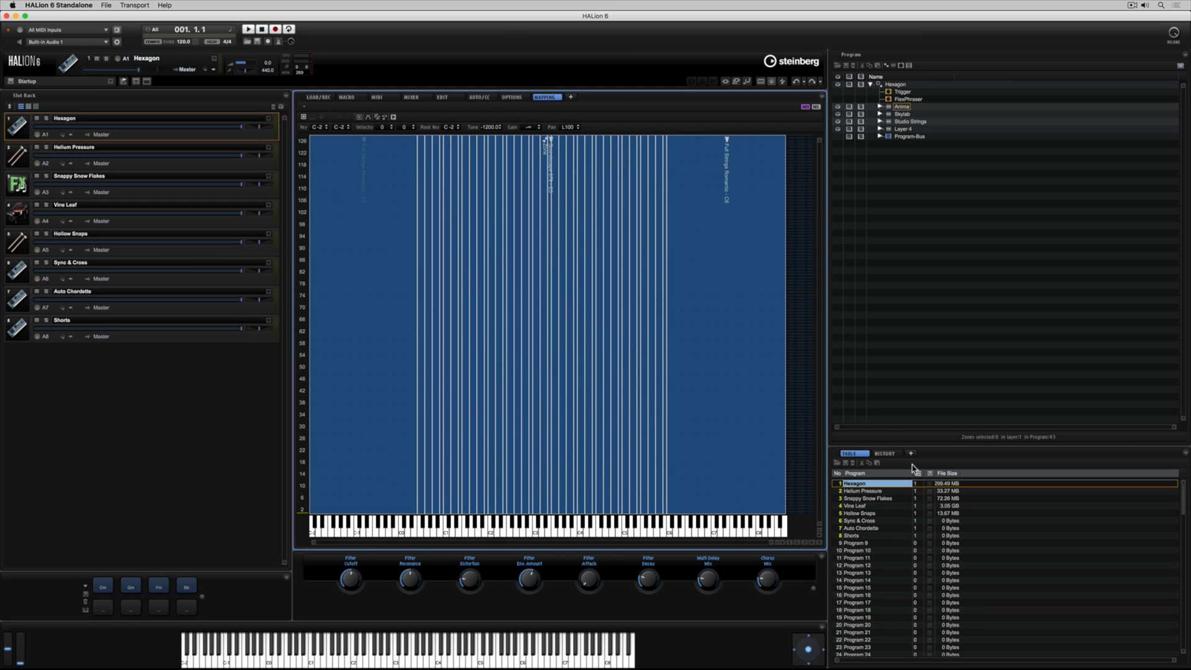
pyautogui.click(911, 454)
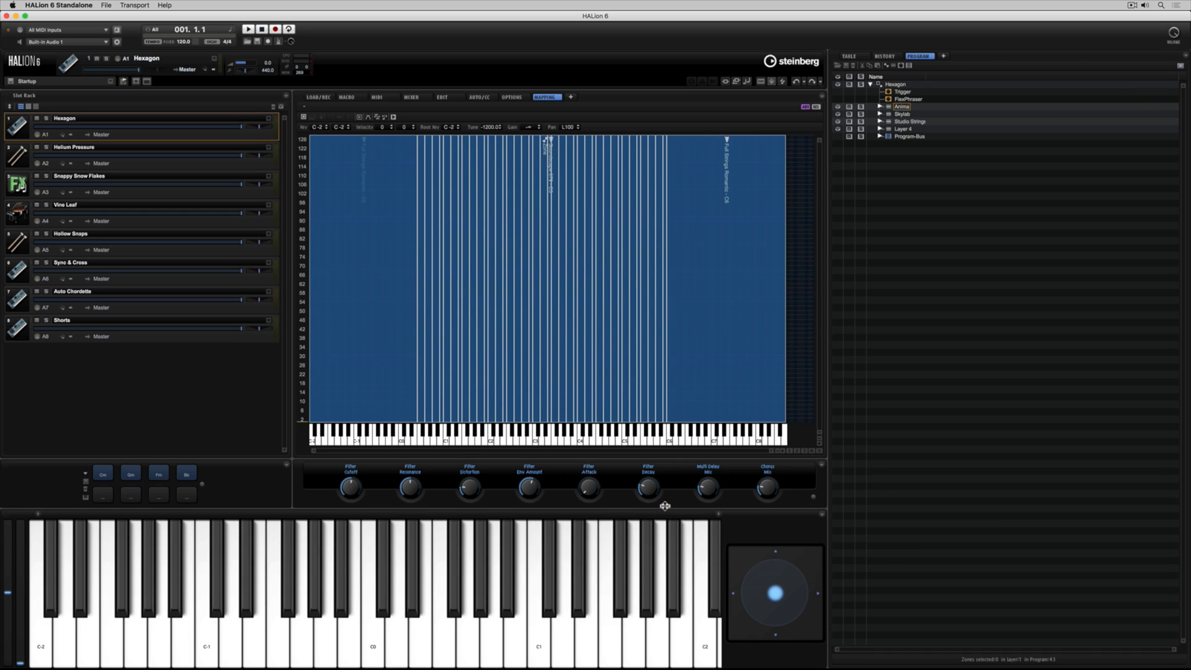
# Step: Expand Studio Strings and Full Strings Romantic, then select the A0 zone and another zone
pyautogui.click(881, 122)
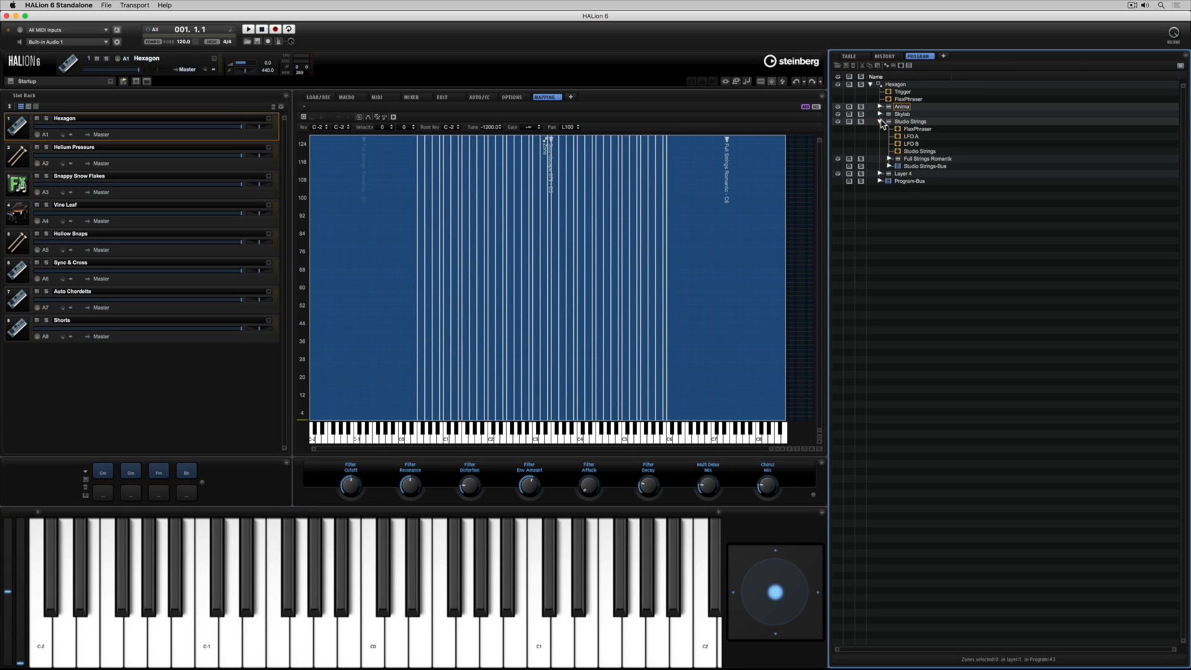
pyautogui.click(891, 158)
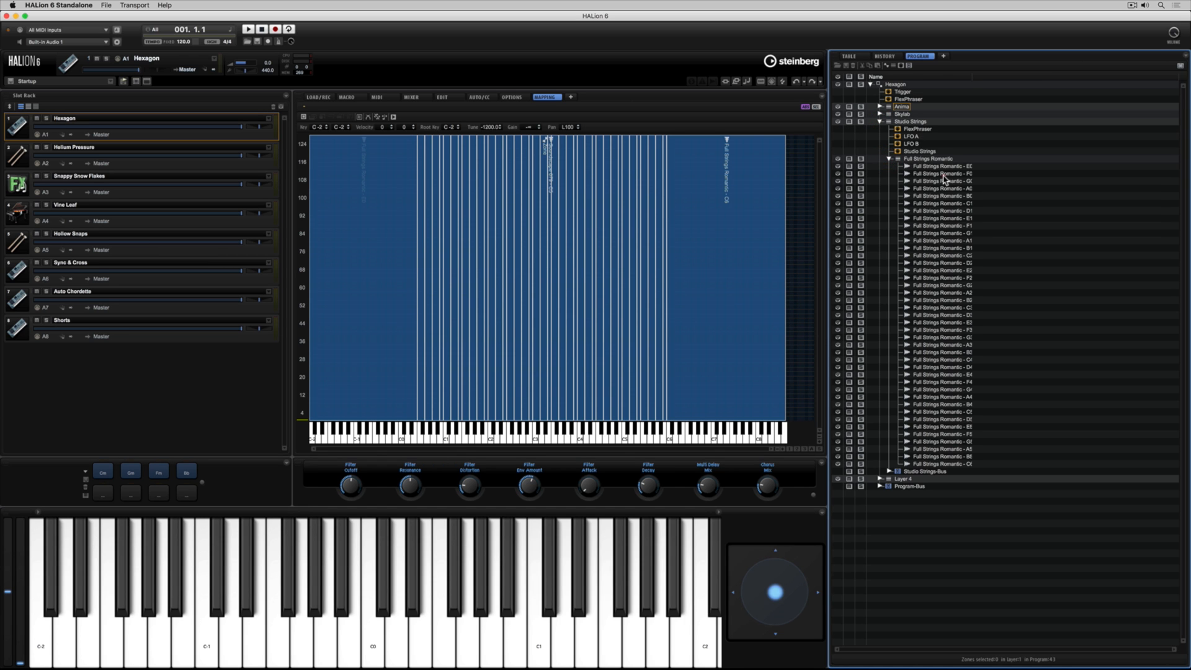
pyautogui.click(942, 189)
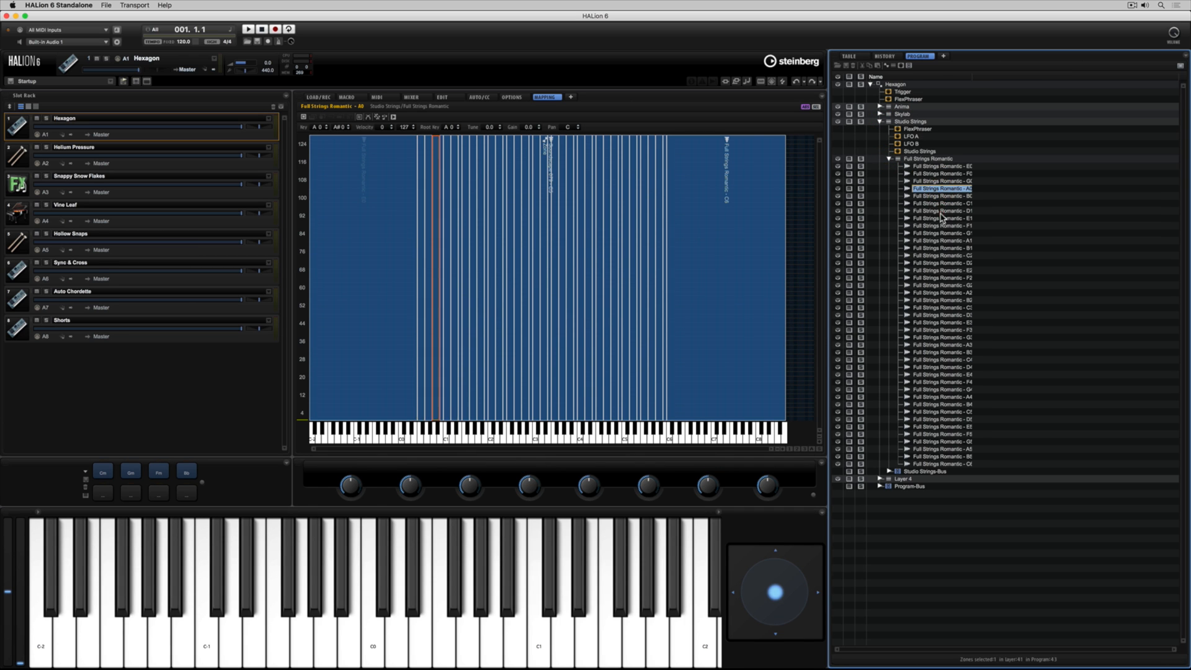
pyautogui.click(942, 248)
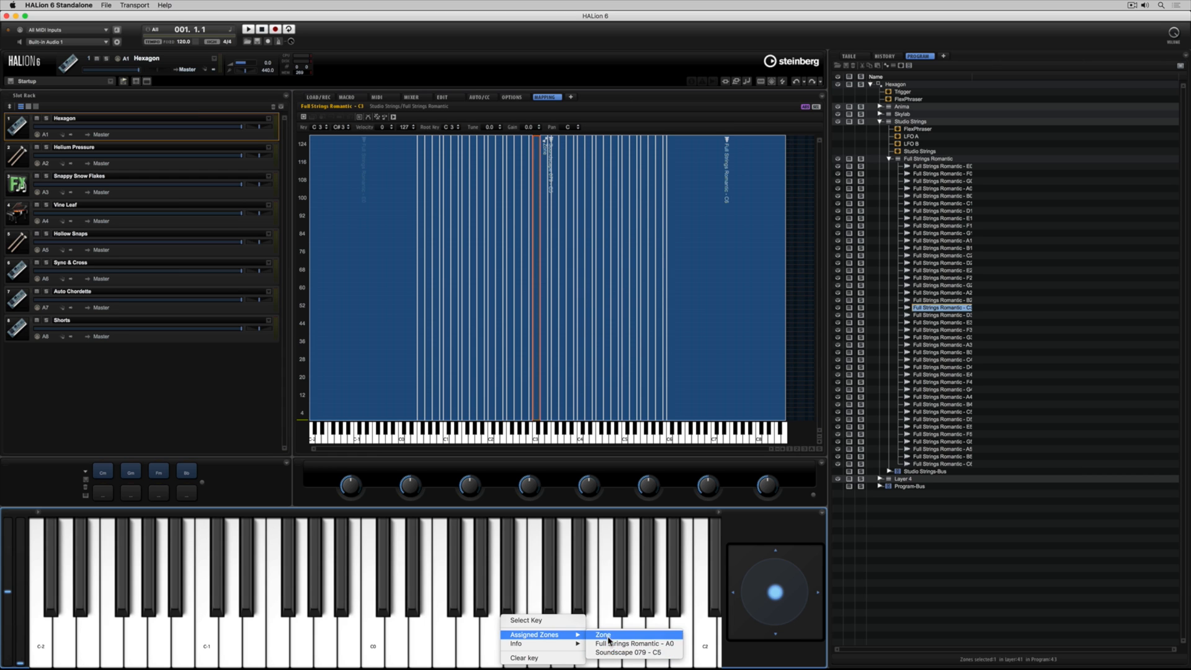
pyautogui.moveTo(633, 652)
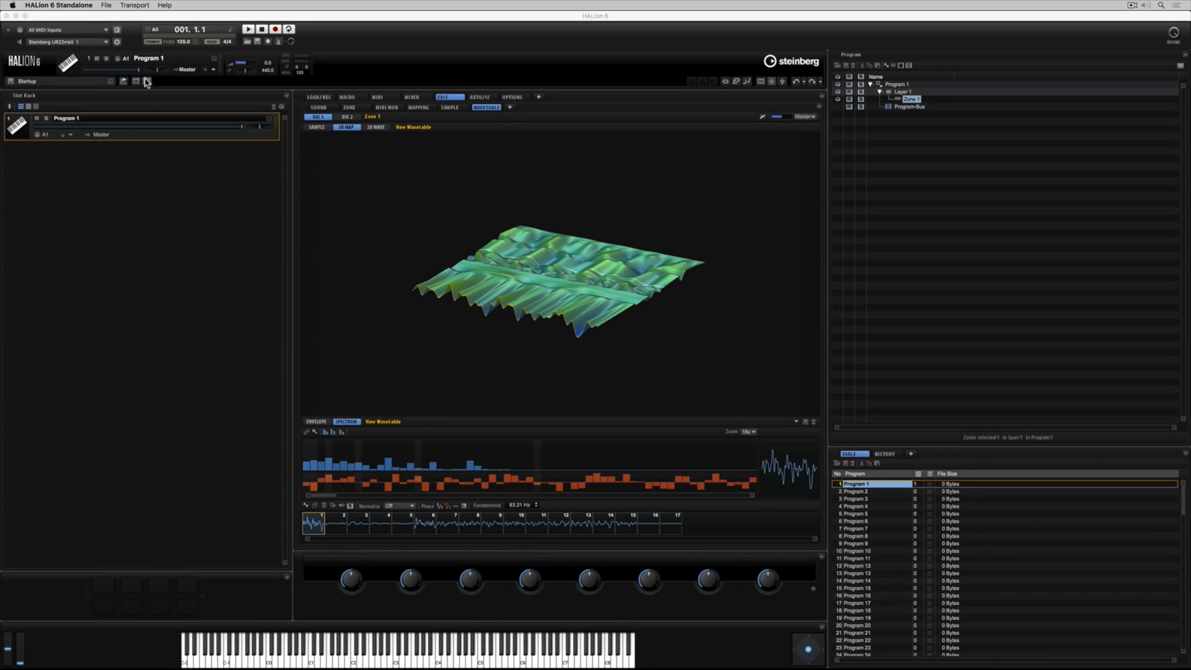
# Step: Load the 'Wavetable Editor MIDI Modules' window set from the window set presets list
pyautogui.click(146, 82)
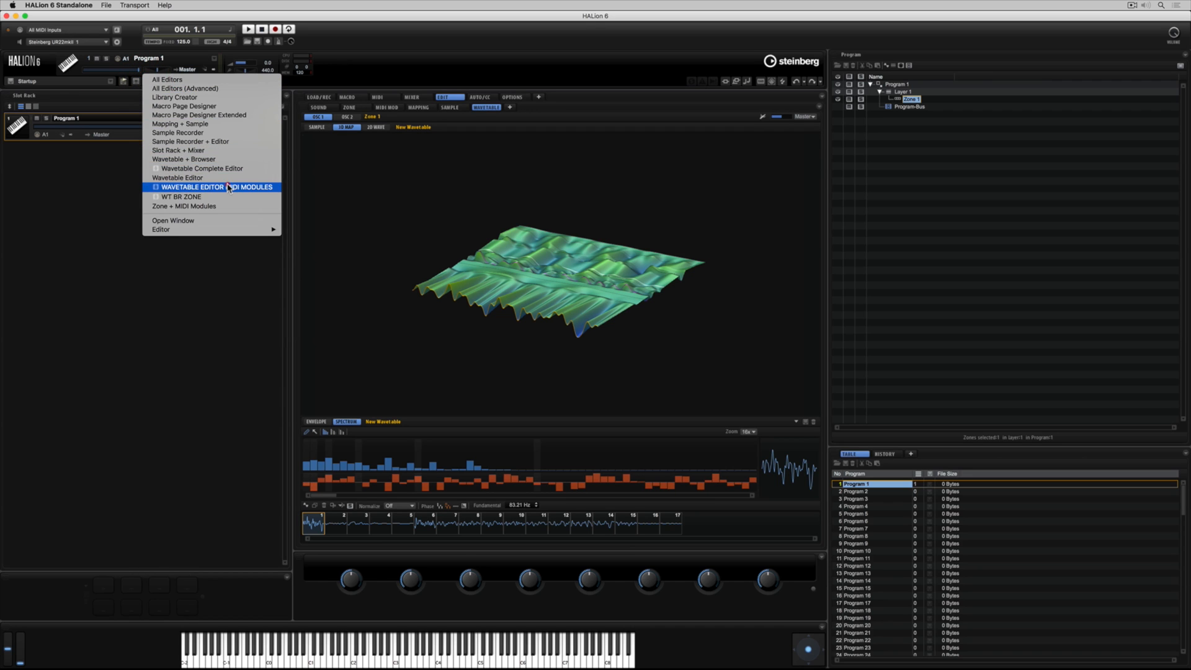
pyautogui.click(218, 187)
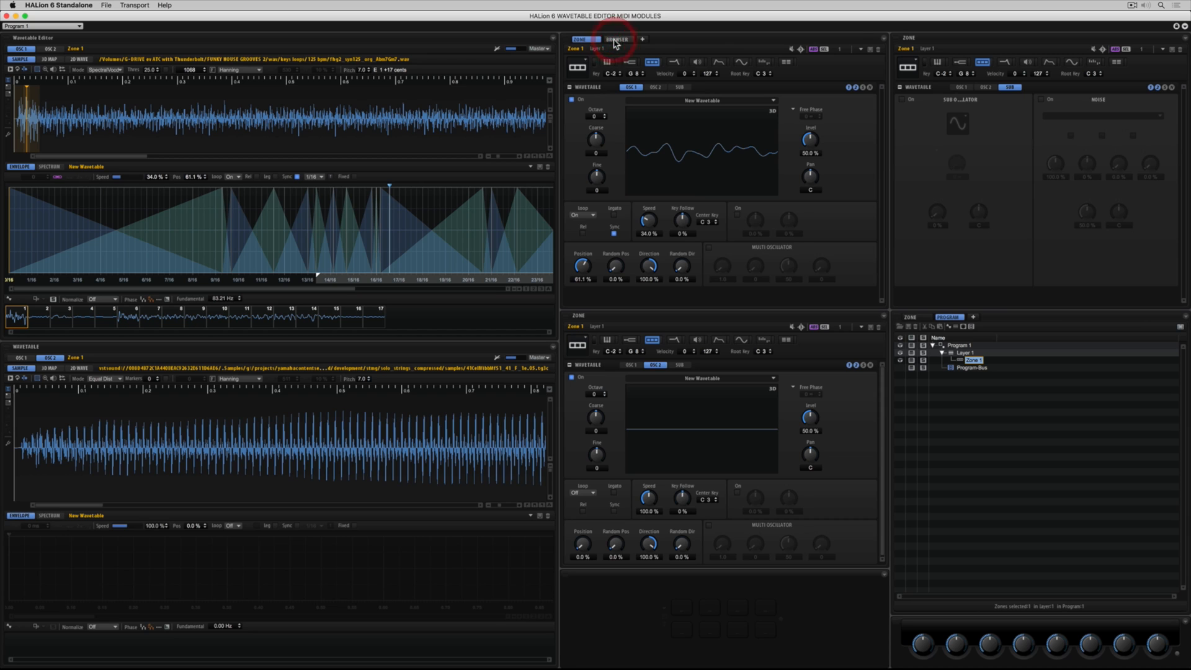
pyautogui.click(617, 38)
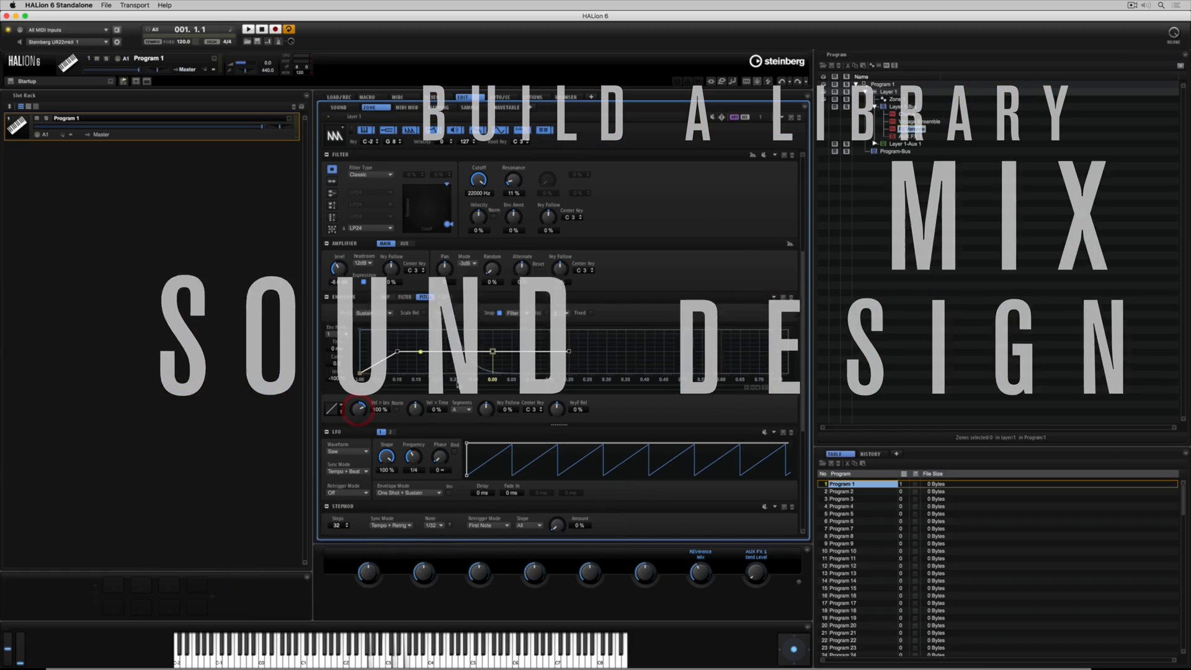
# Step: Collapse the Program Tree to Program 1 while viewing its mixer channels
pyautogui.click(417, 97)
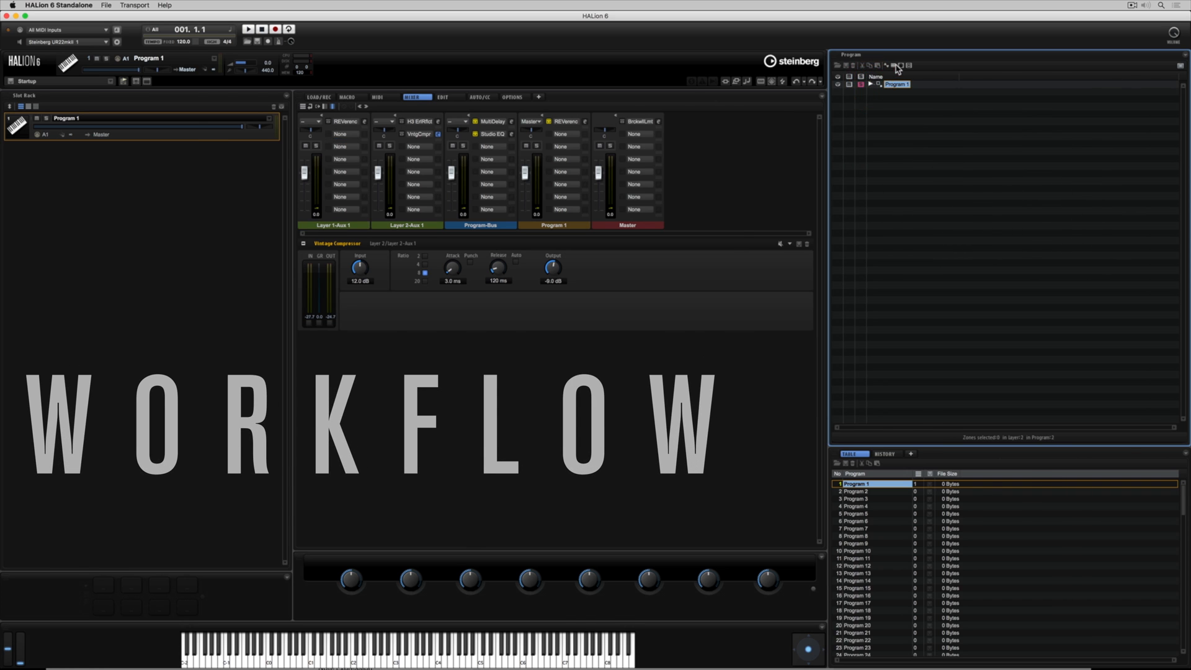